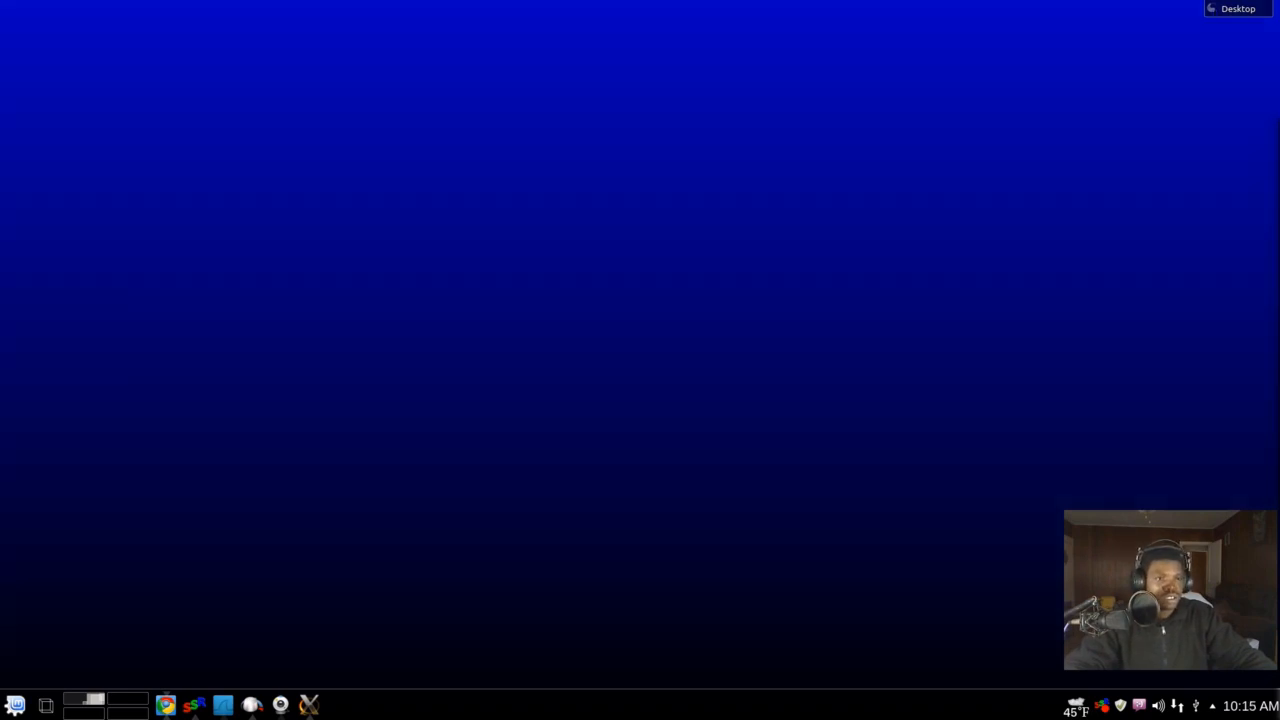
pyautogui.moveTo(962, 408)
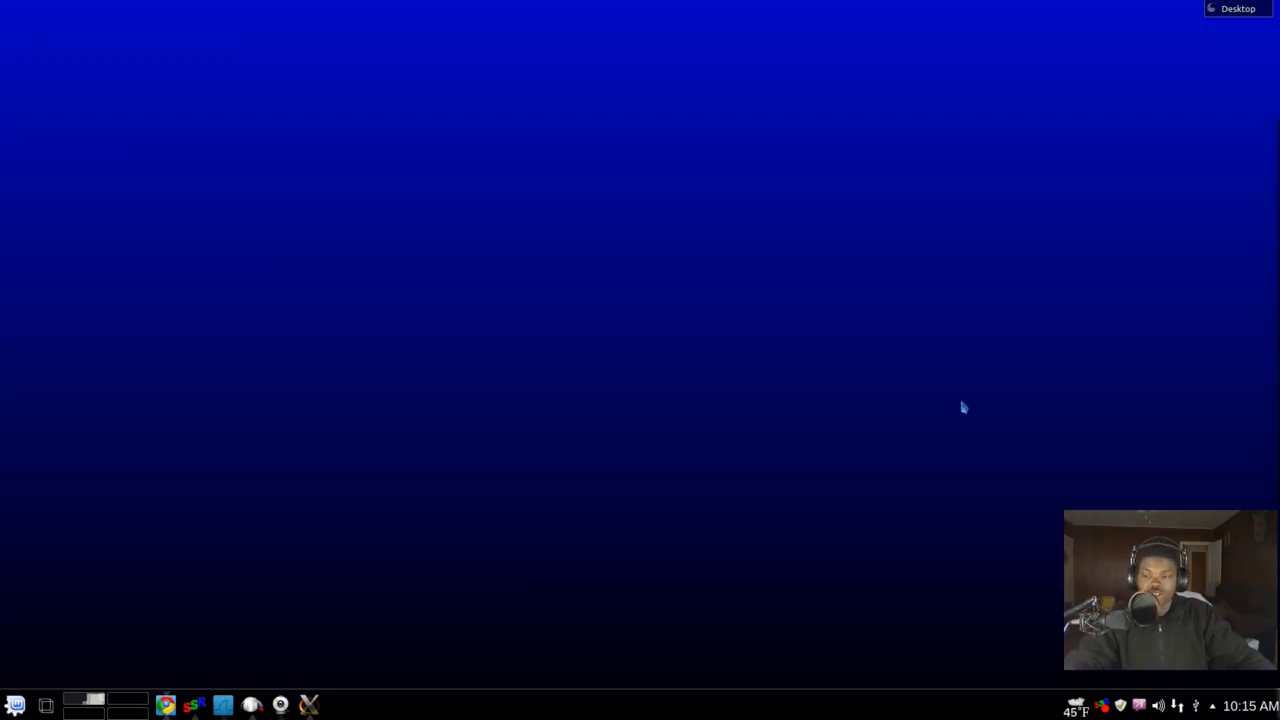
pyautogui.moveTo(16, 704)
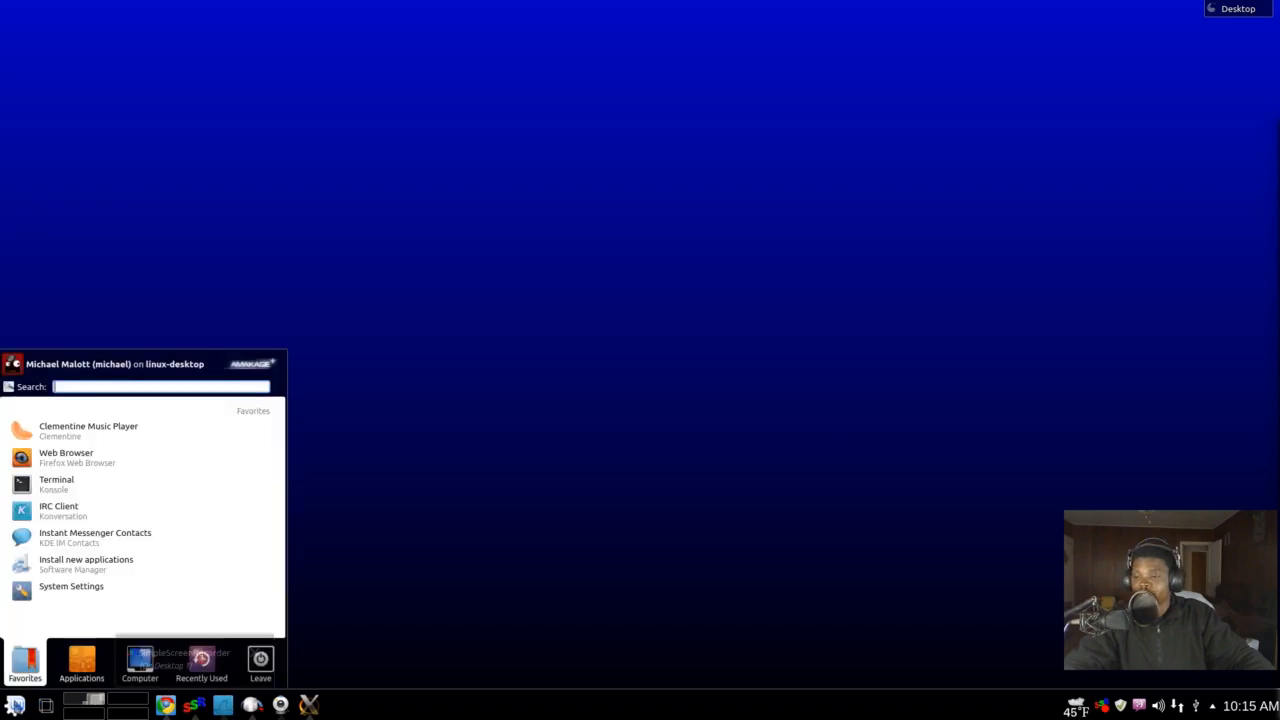
# - Launch SimpleScreenRecorder from its category in the Kickoff Applications menu
pyautogui.click(80, 664)
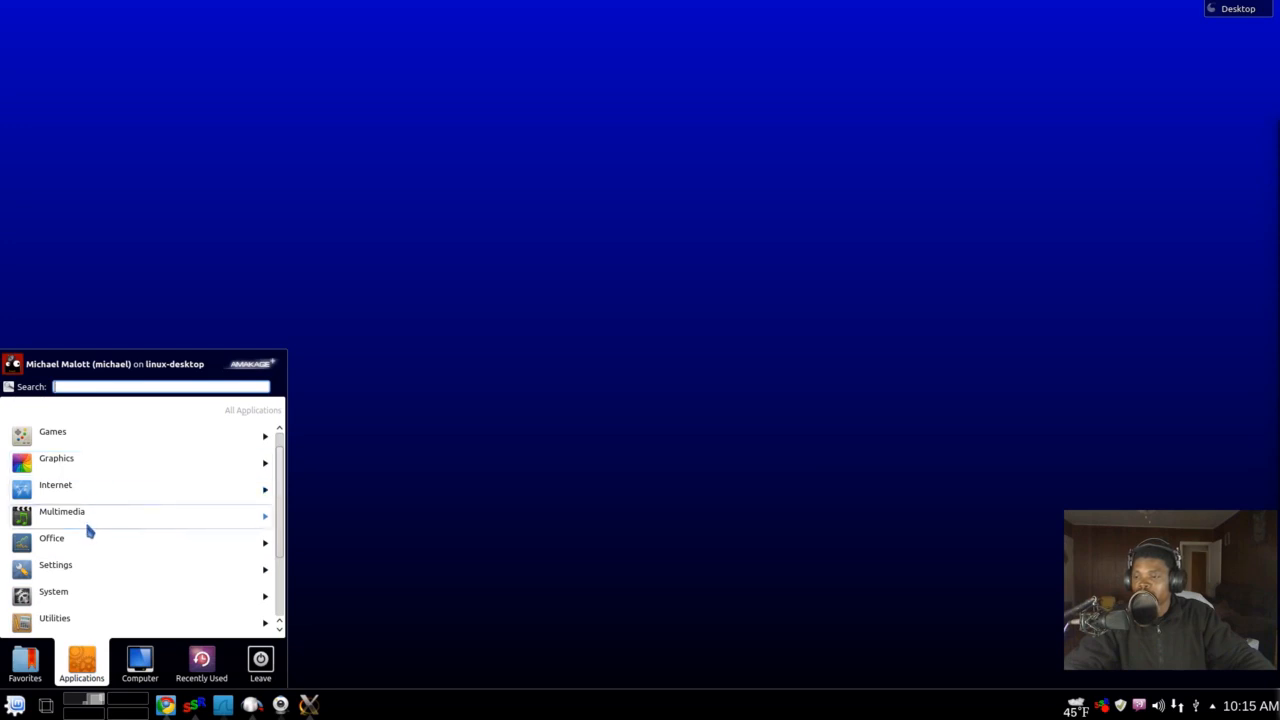
pyautogui.moveTo(108, 500)
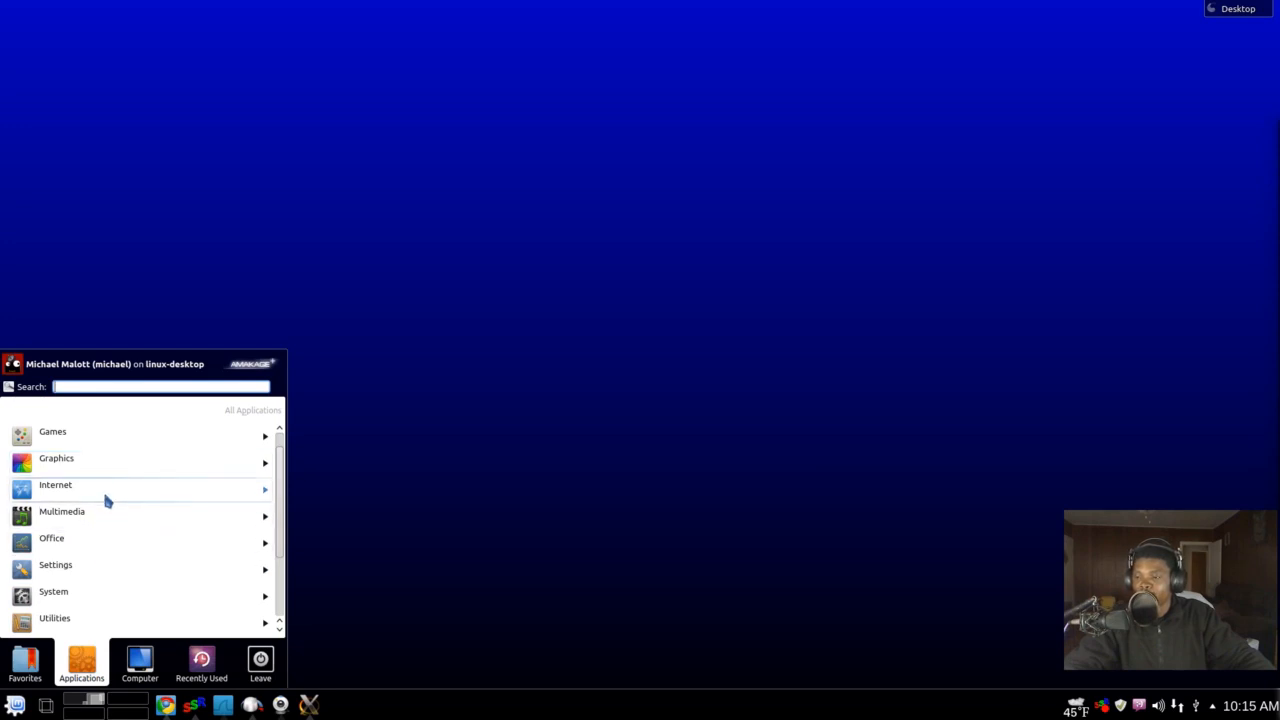
pyautogui.click(60, 512)
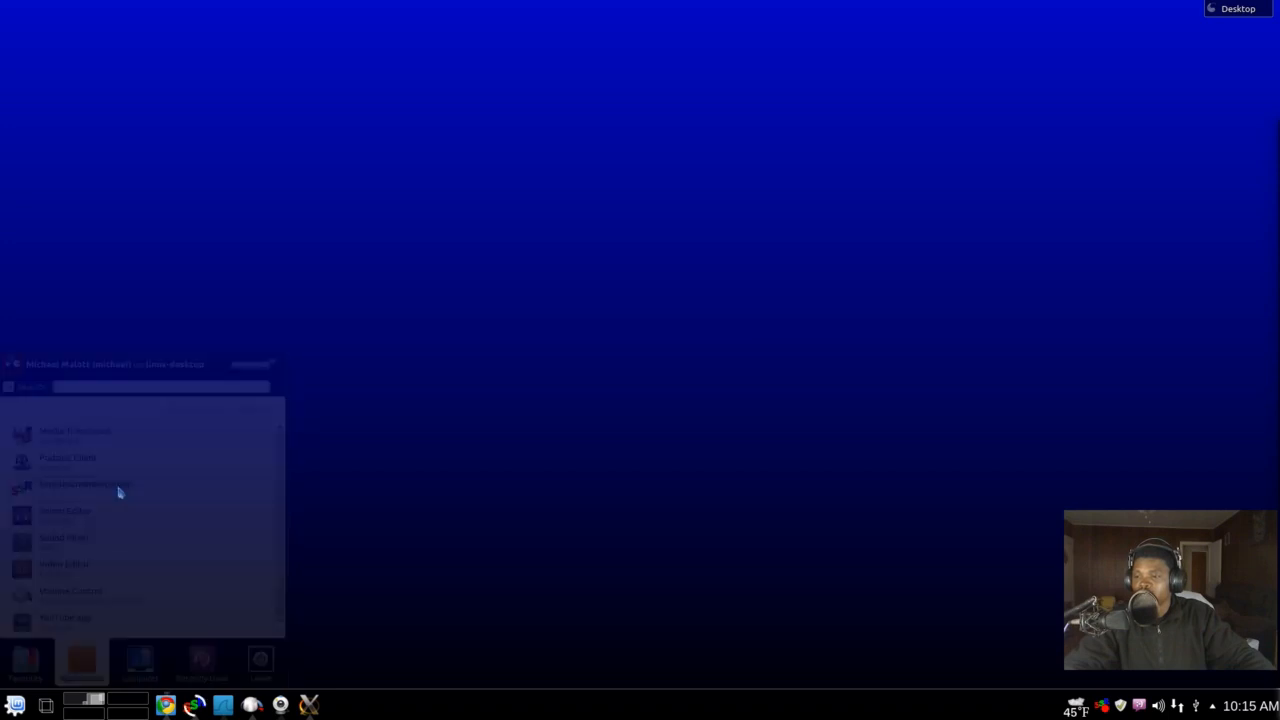
pyautogui.click(84, 486)
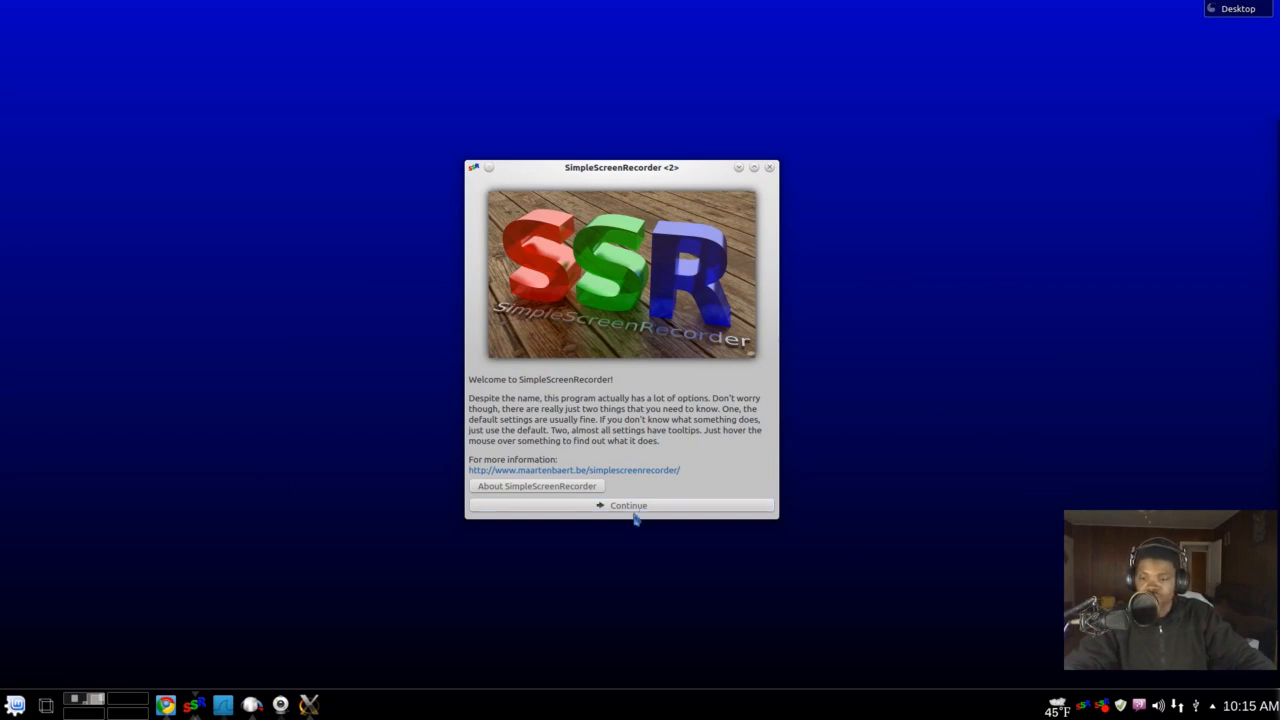
# - Continue to the input page and keep entire-screen recording on Screen 1 at 1920x1080
pyautogui.click(628, 504)
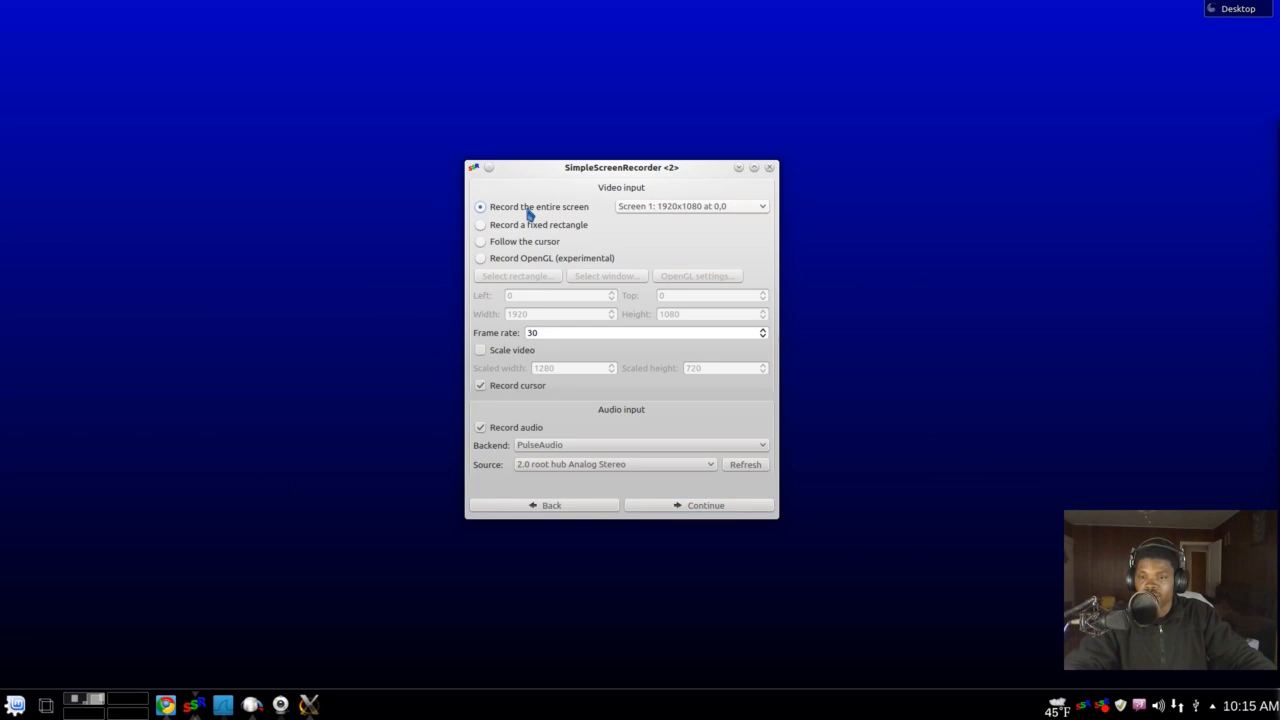
pyautogui.moveTo(690, 206)
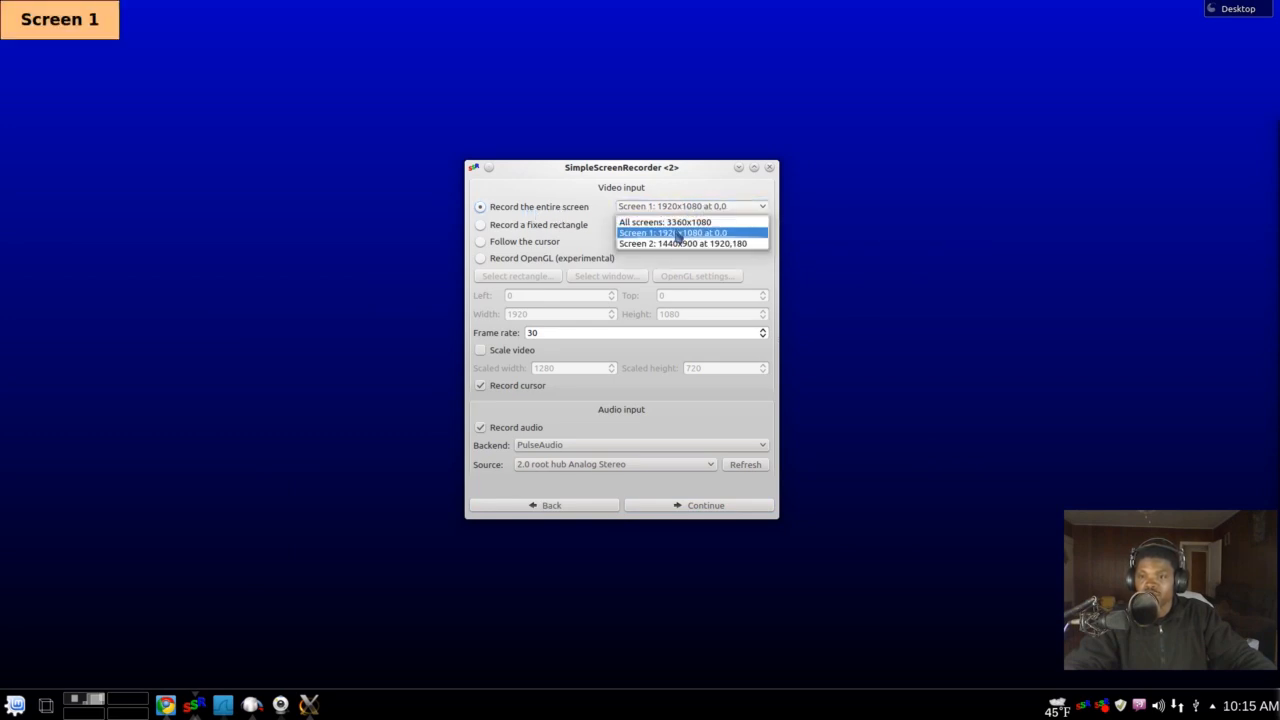
pyautogui.moveTo(684, 244)
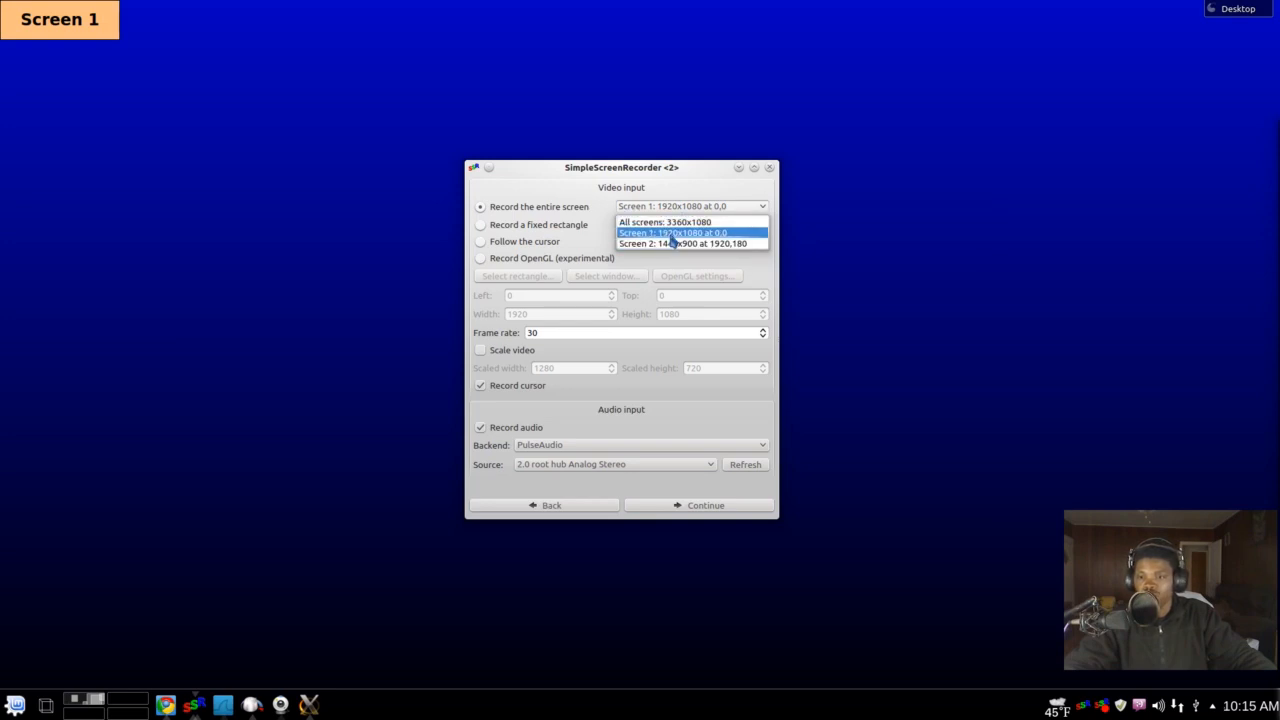
pyautogui.moveTo(664, 222)
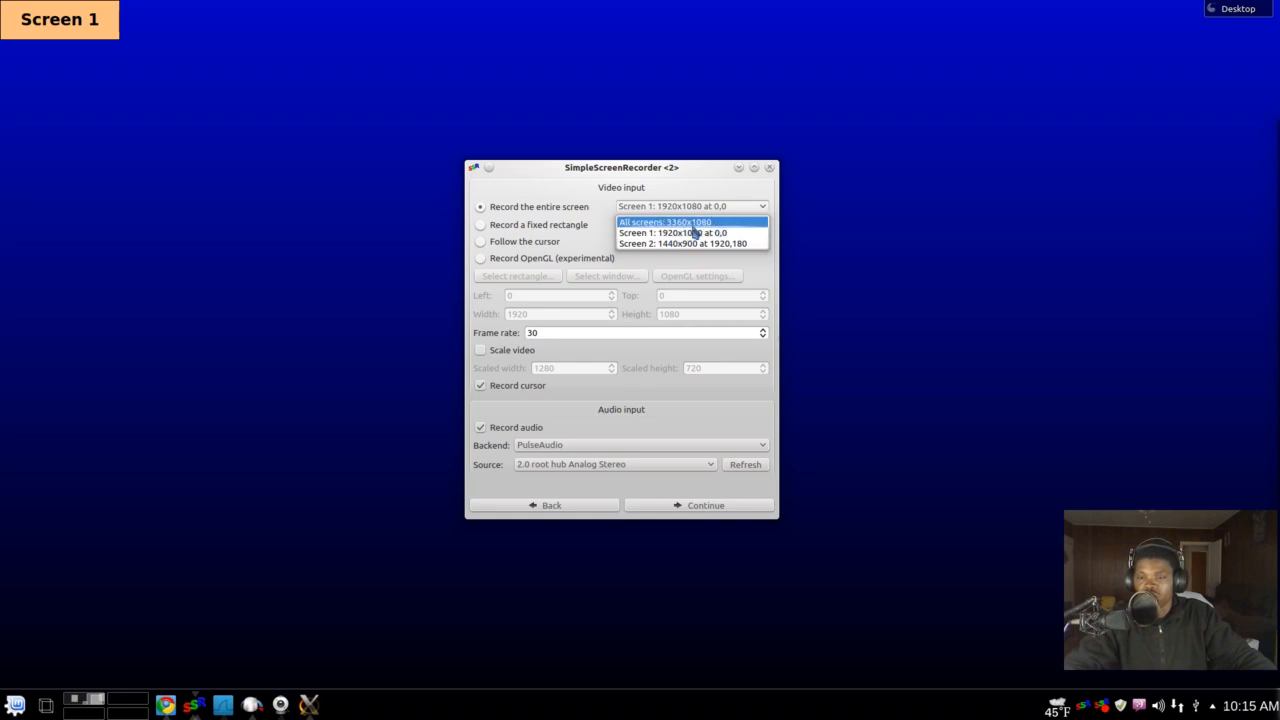
pyautogui.moveTo(672, 232)
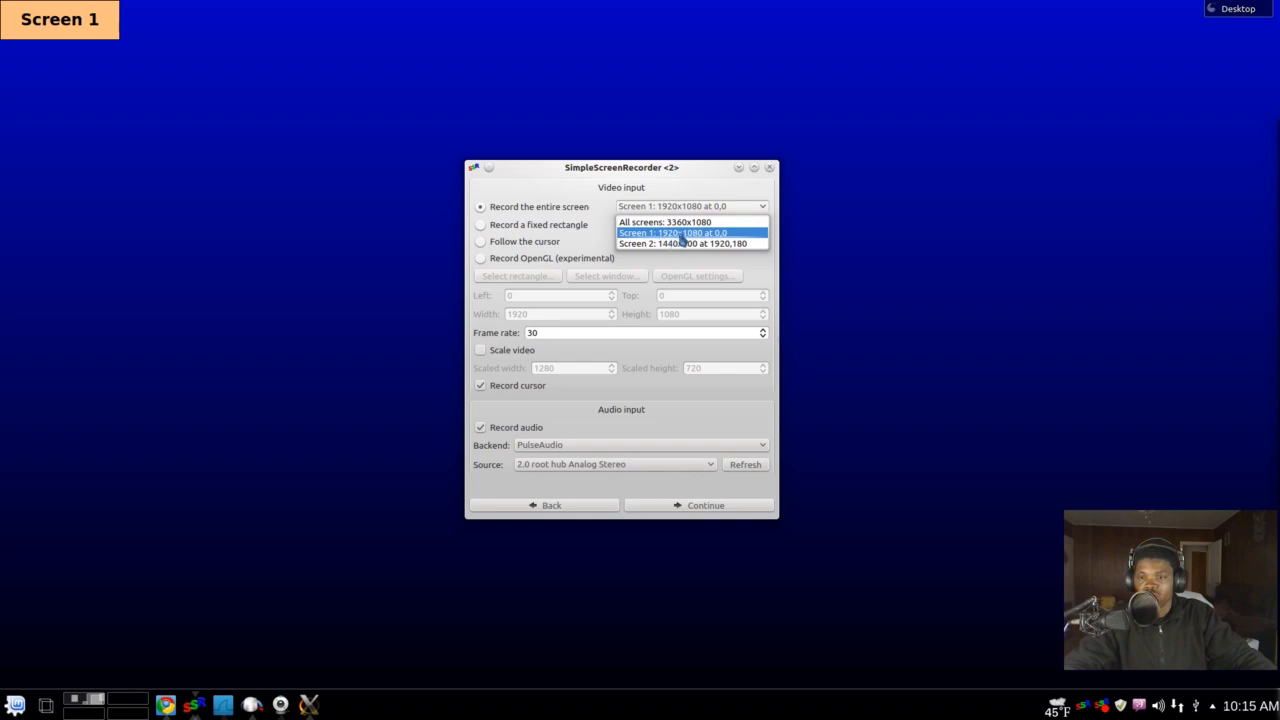
pyautogui.click(672, 232)
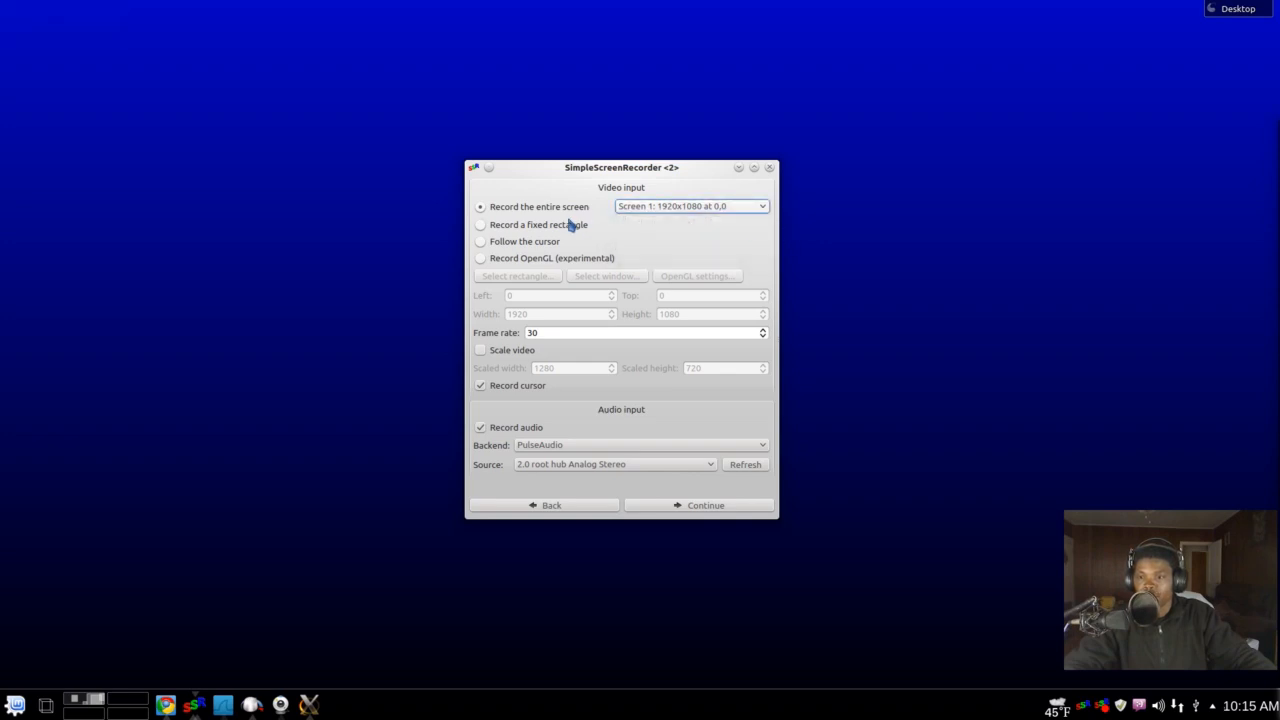
pyautogui.moveTo(664, 264)
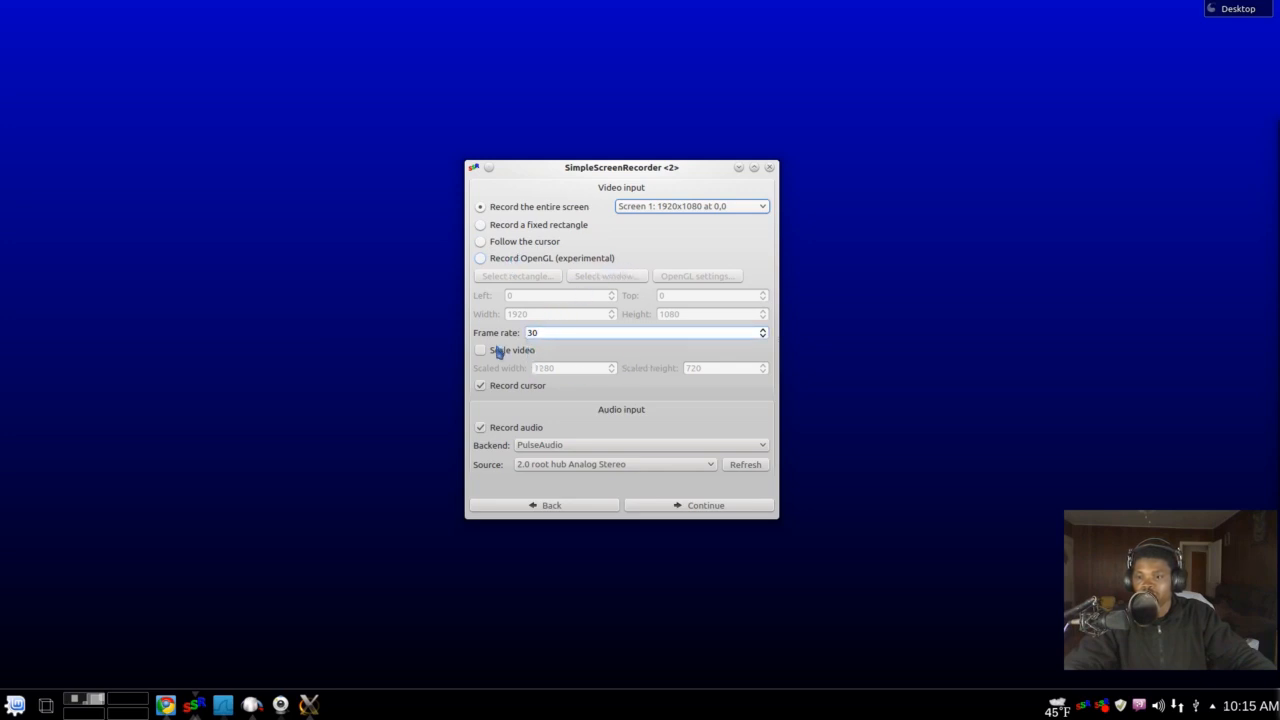
pyautogui.moveTo(480, 350)
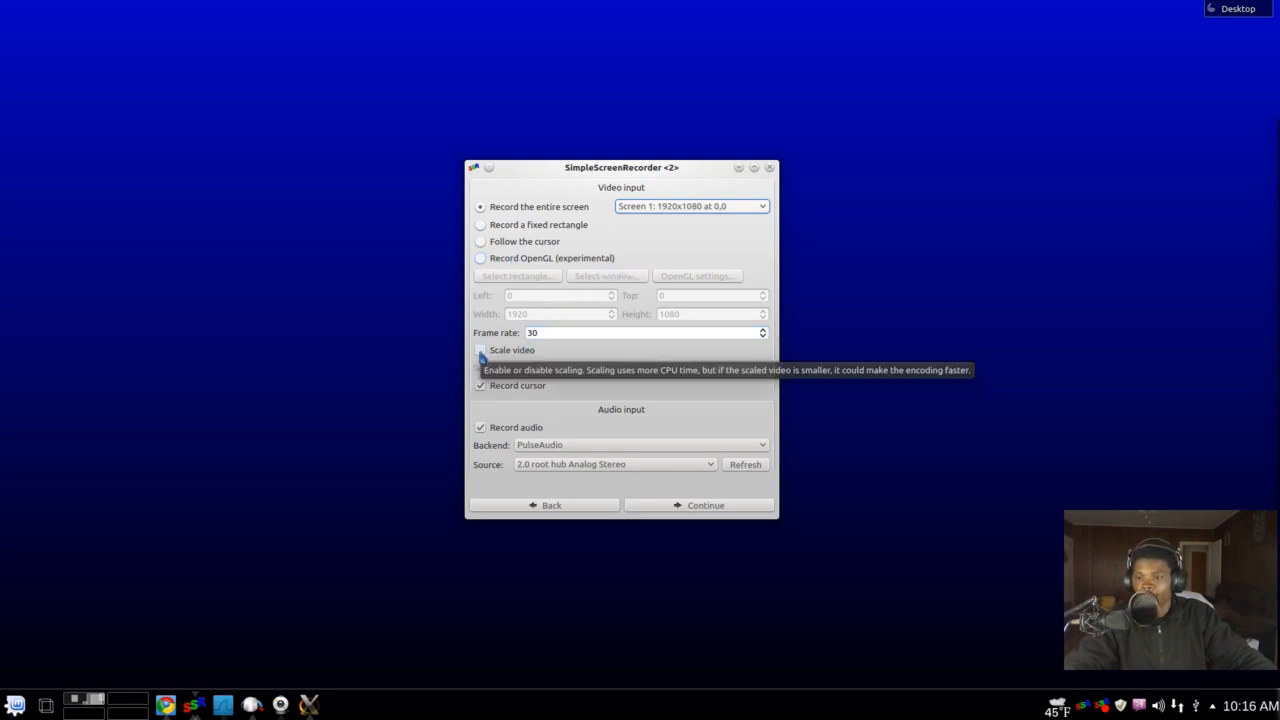
# - Enable Scale video and begin editing the scaled width toward 1280 by 720
pyautogui.click(480, 350)
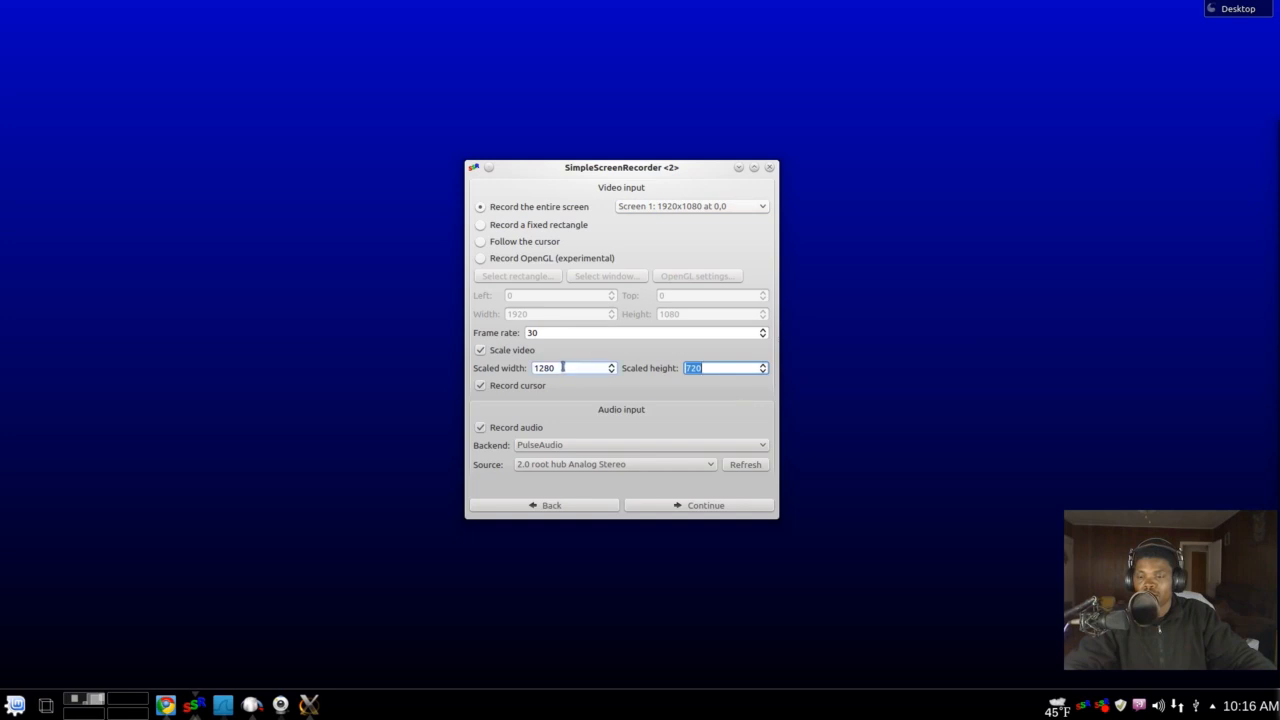
pyautogui.click(572, 368)
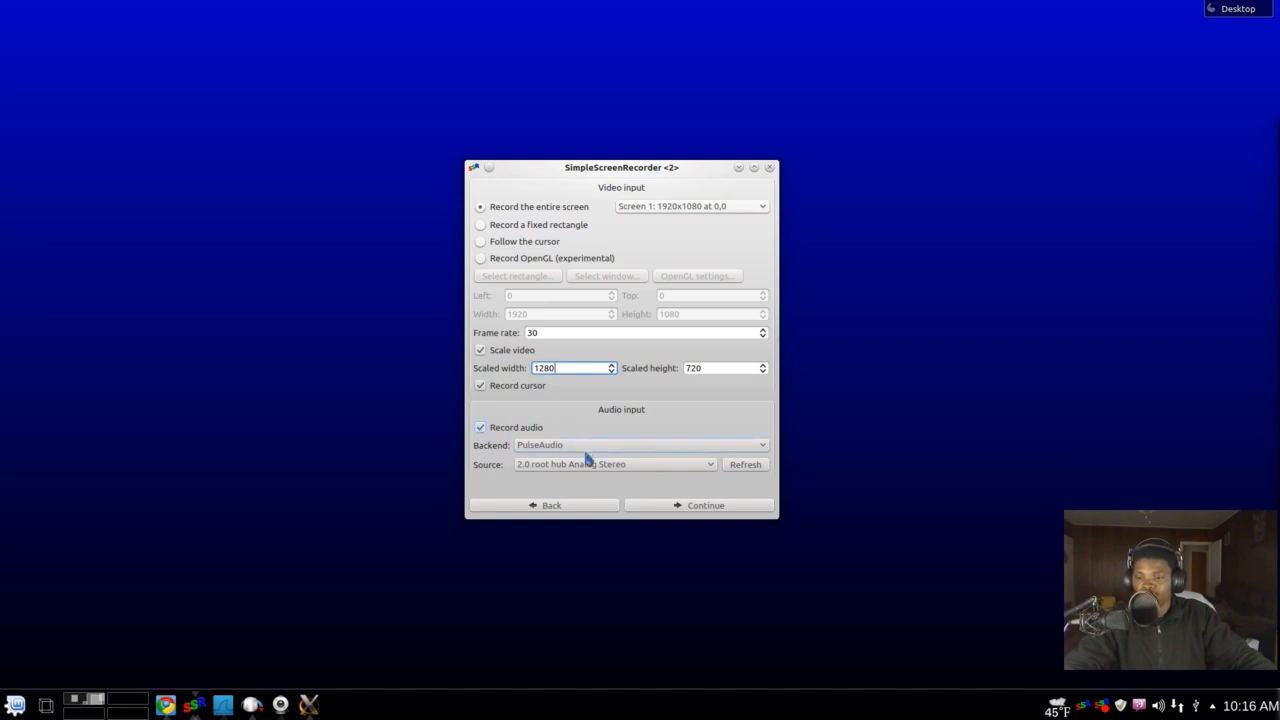
# - Set the audio source to Monitor of Built-in Audio Analog Stereo
pyautogui.click(710, 464)
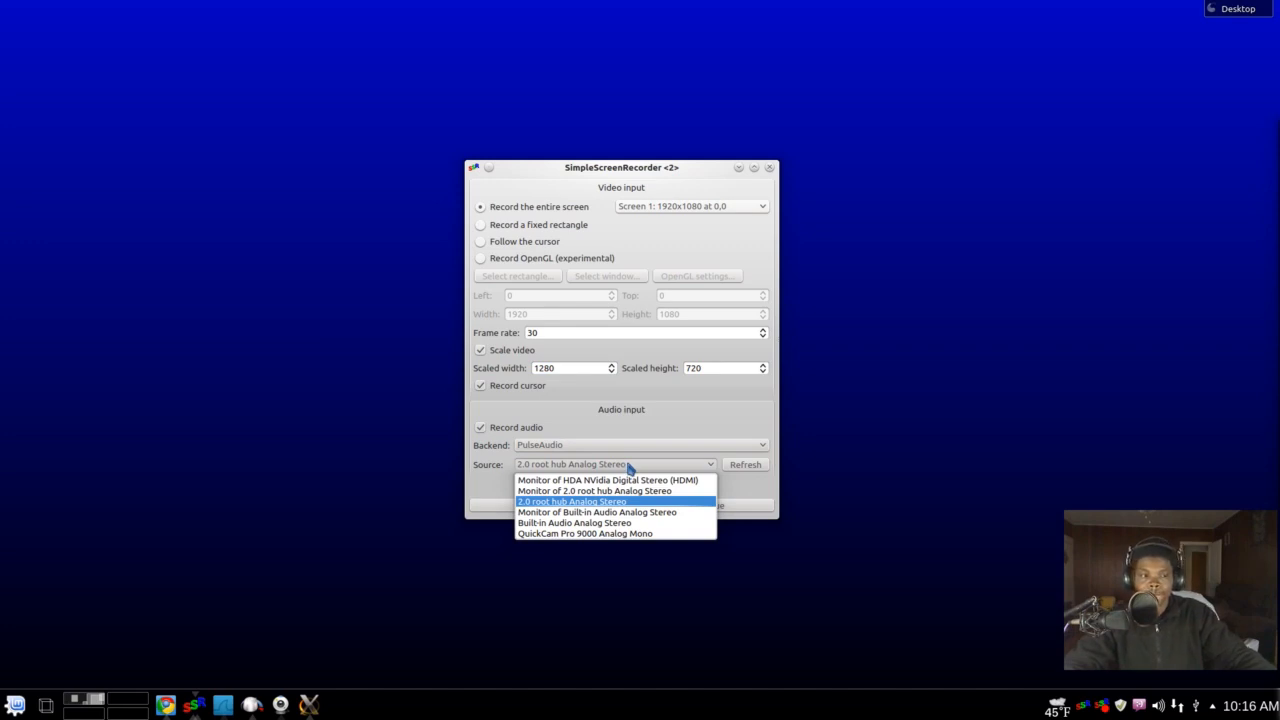
pyautogui.click(572, 500)
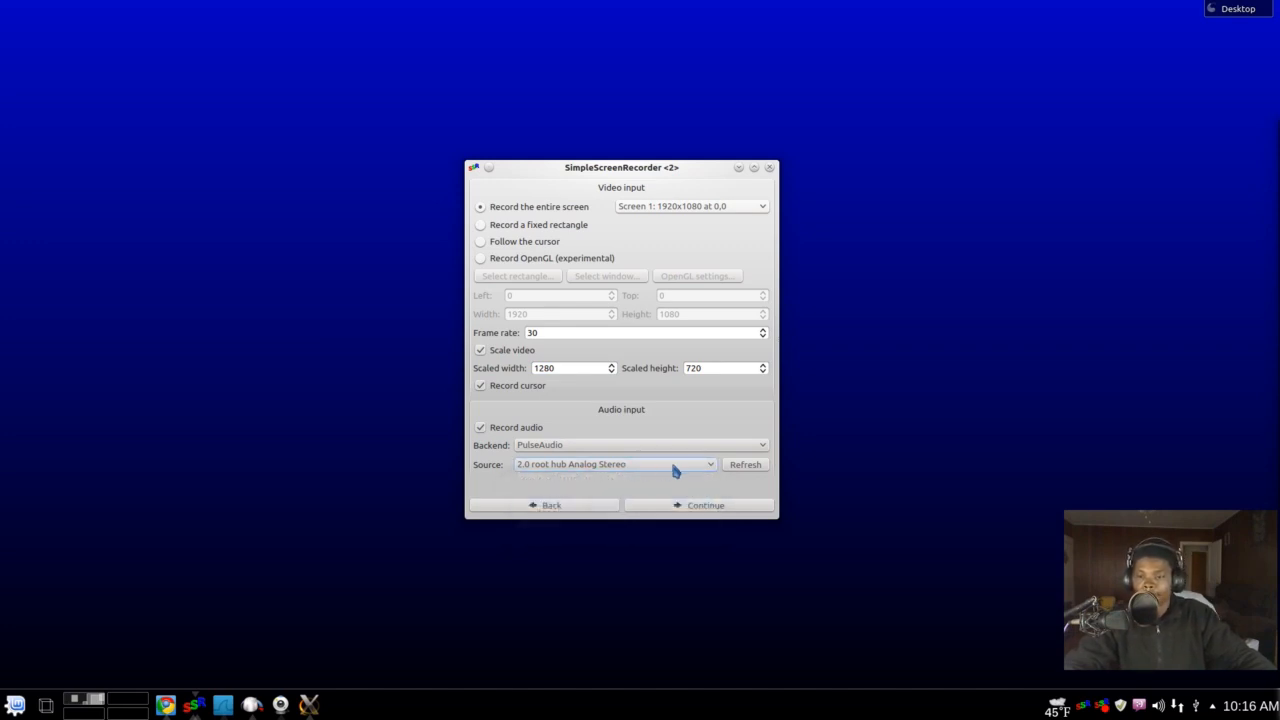
pyautogui.moveTo(640, 464)
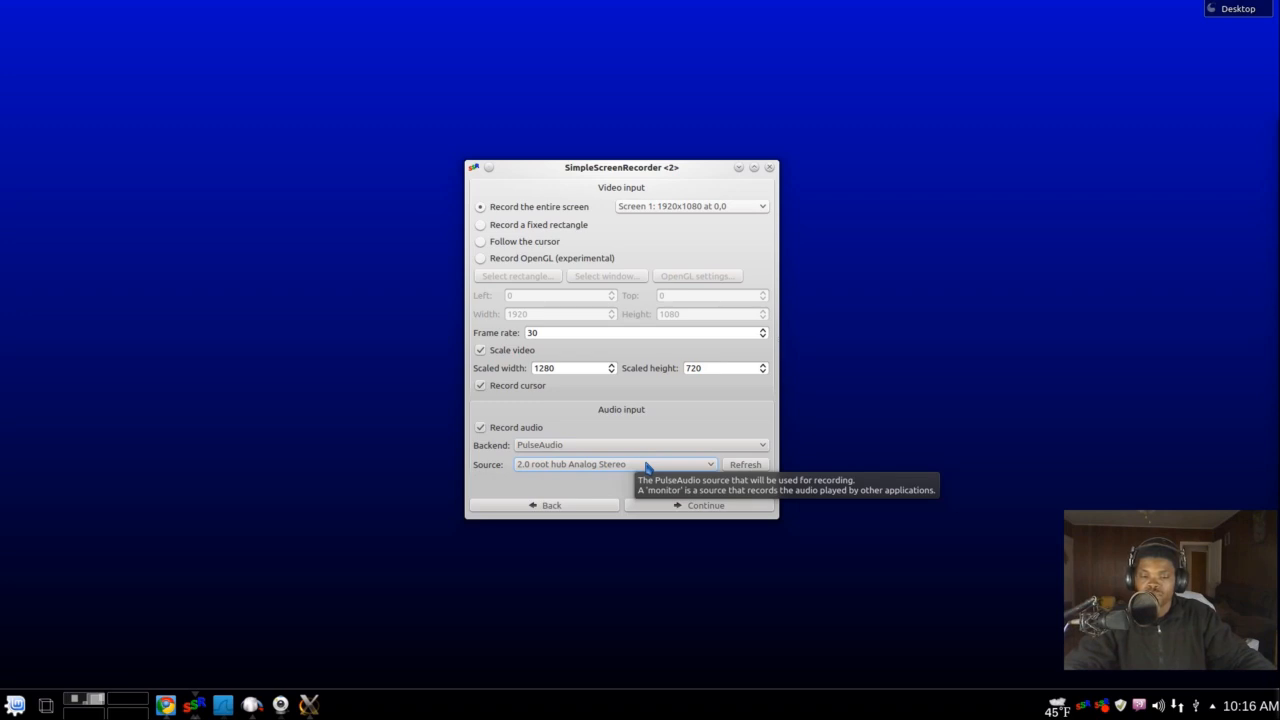
pyautogui.click(710, 464)
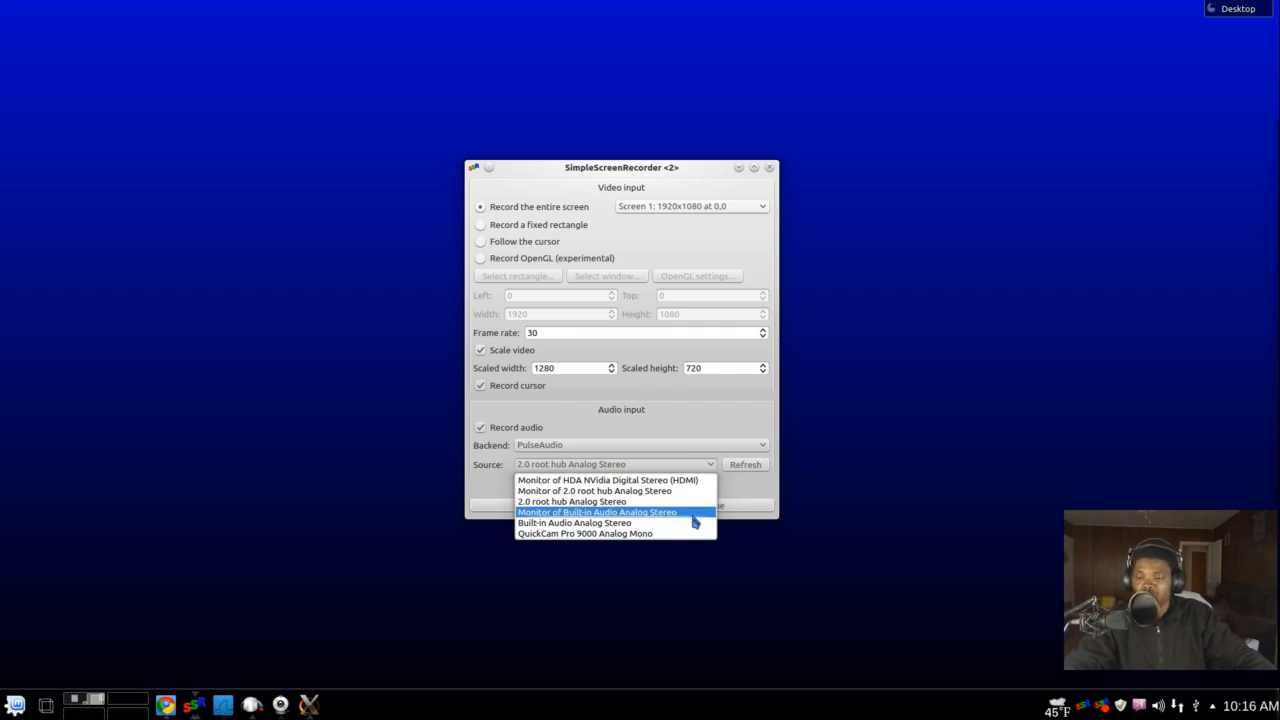
pyautogui.moveTo(568, 520)
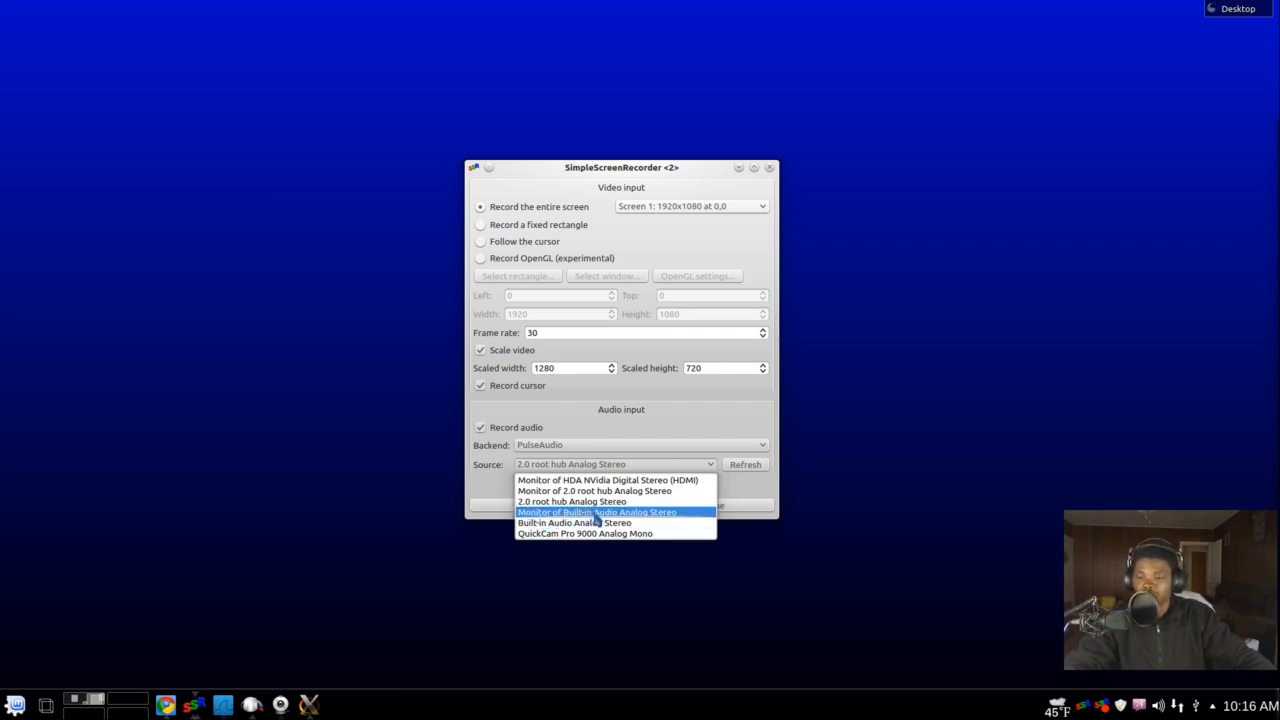
pyautogui.moveTo(660, 522)
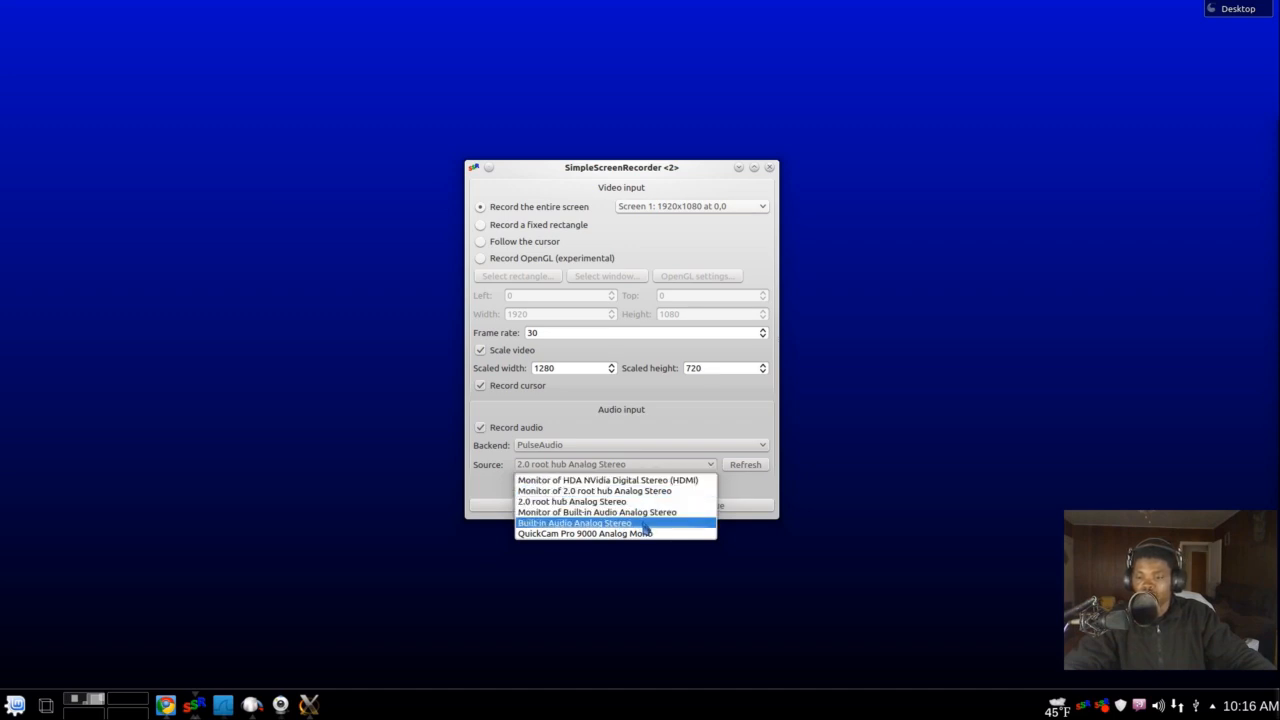
pyautogui.click(596, 512)
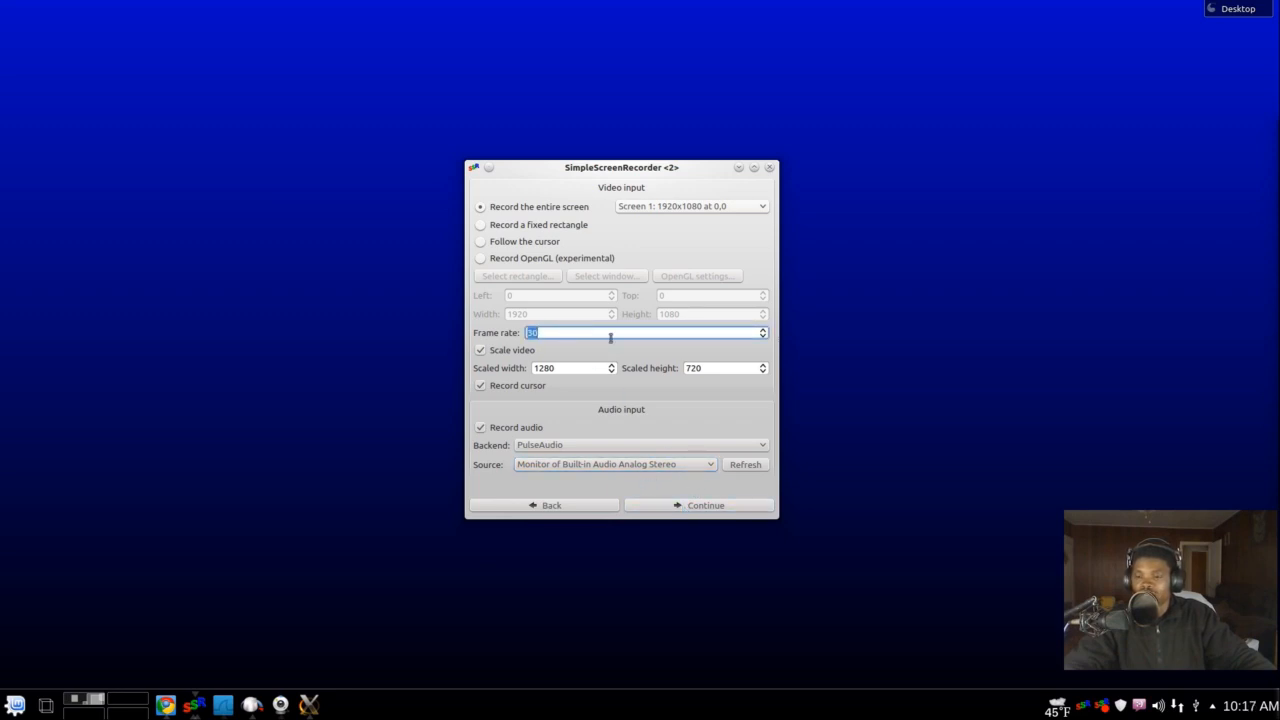
pyautogui.moveTo(610, 332)
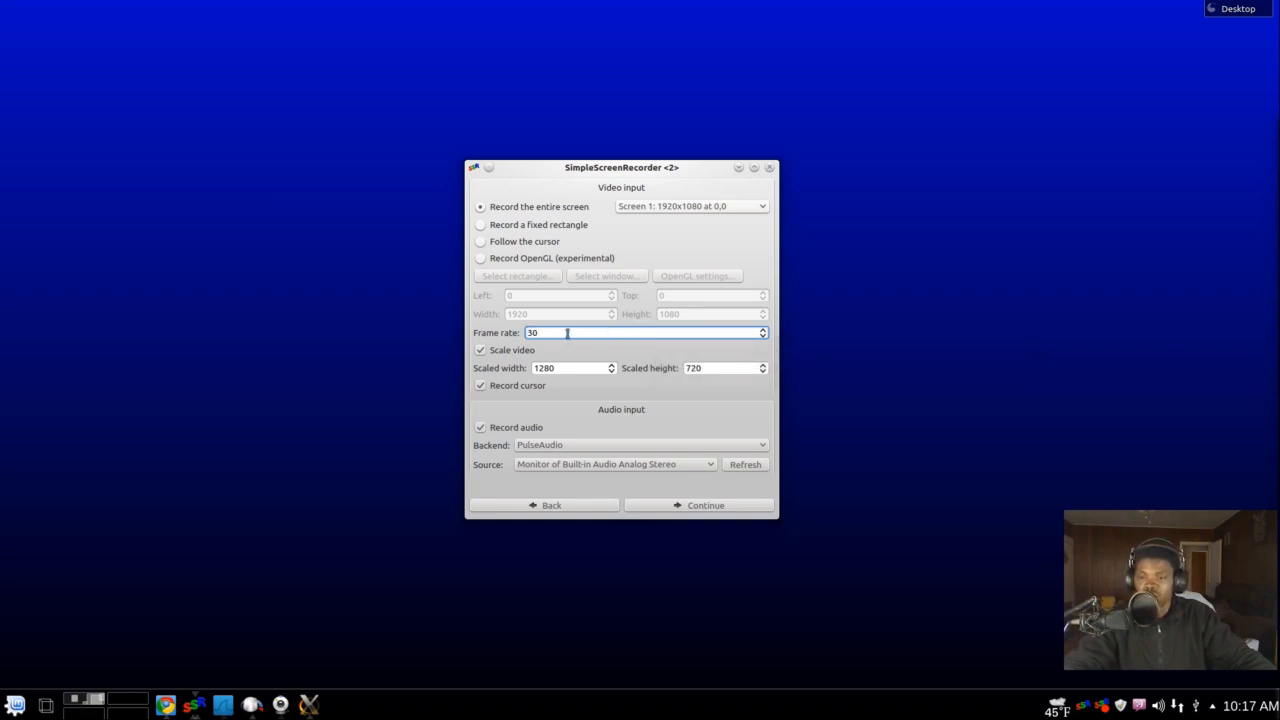
pyautogui.moveTo(656, 384)
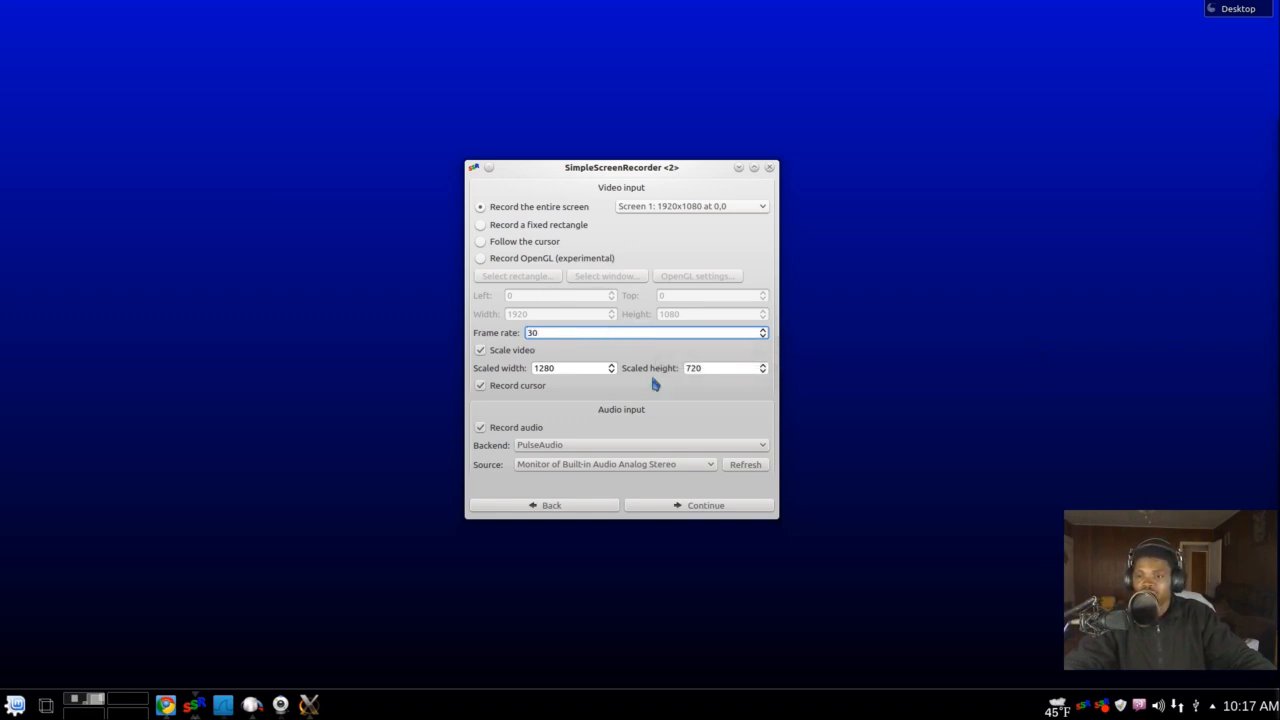
pyautogui.moveTo(688, 504)
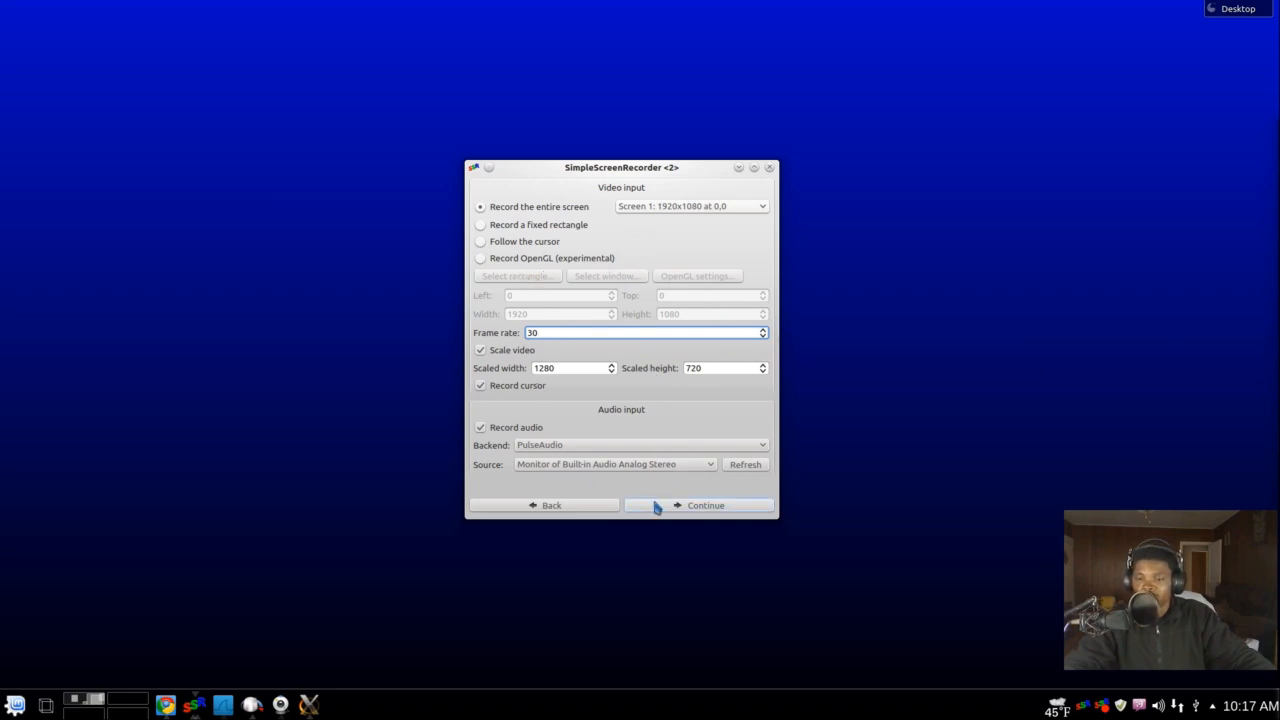
# - Move to the output page, then locate the Dallas RTMP ingest URL in Chrome and bring up its copy menu
pyautogui.click(704, 504)
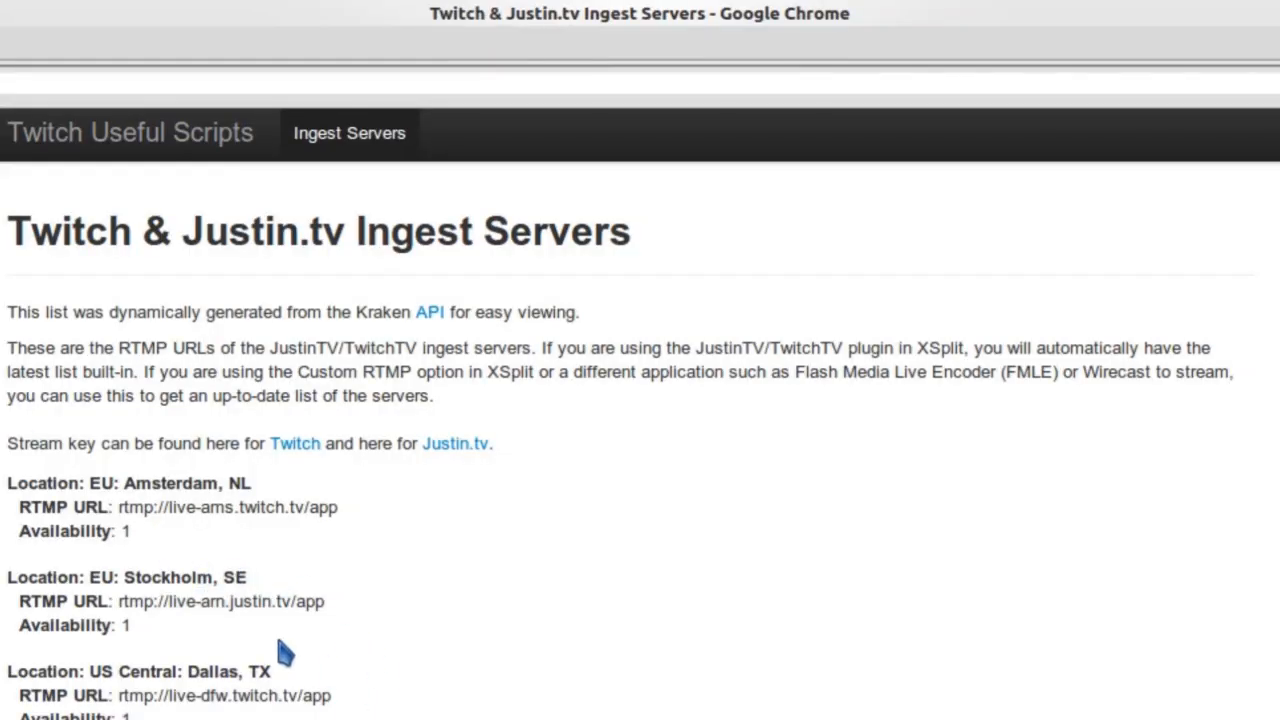
pyautogui.scroll(-3)
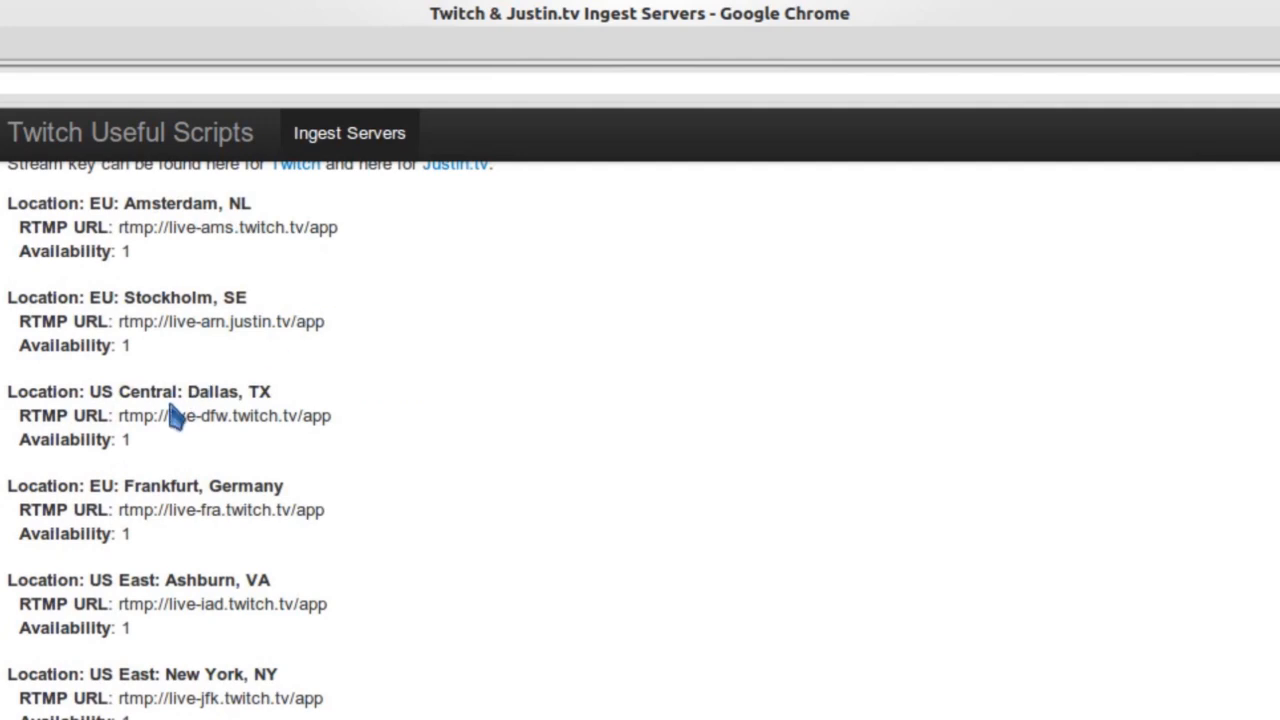
pyautogui.moveTo(416, 424)
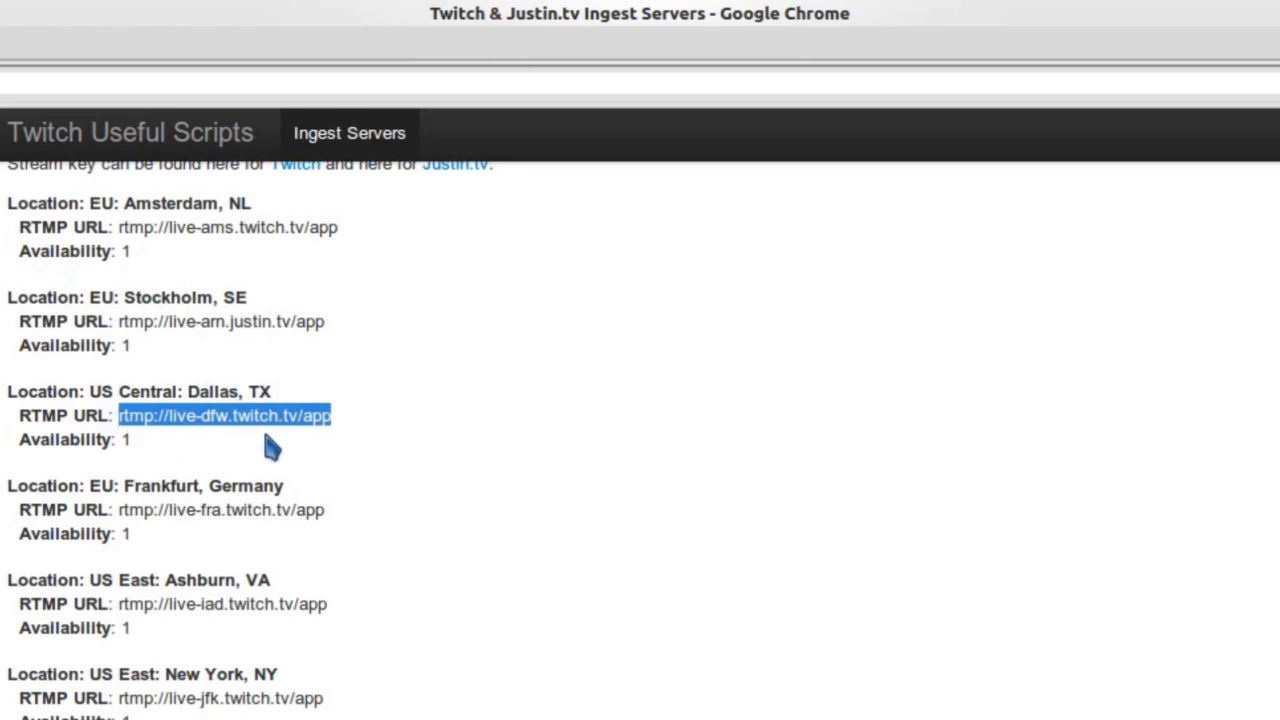
pyautogui.rightClick(224, 414)
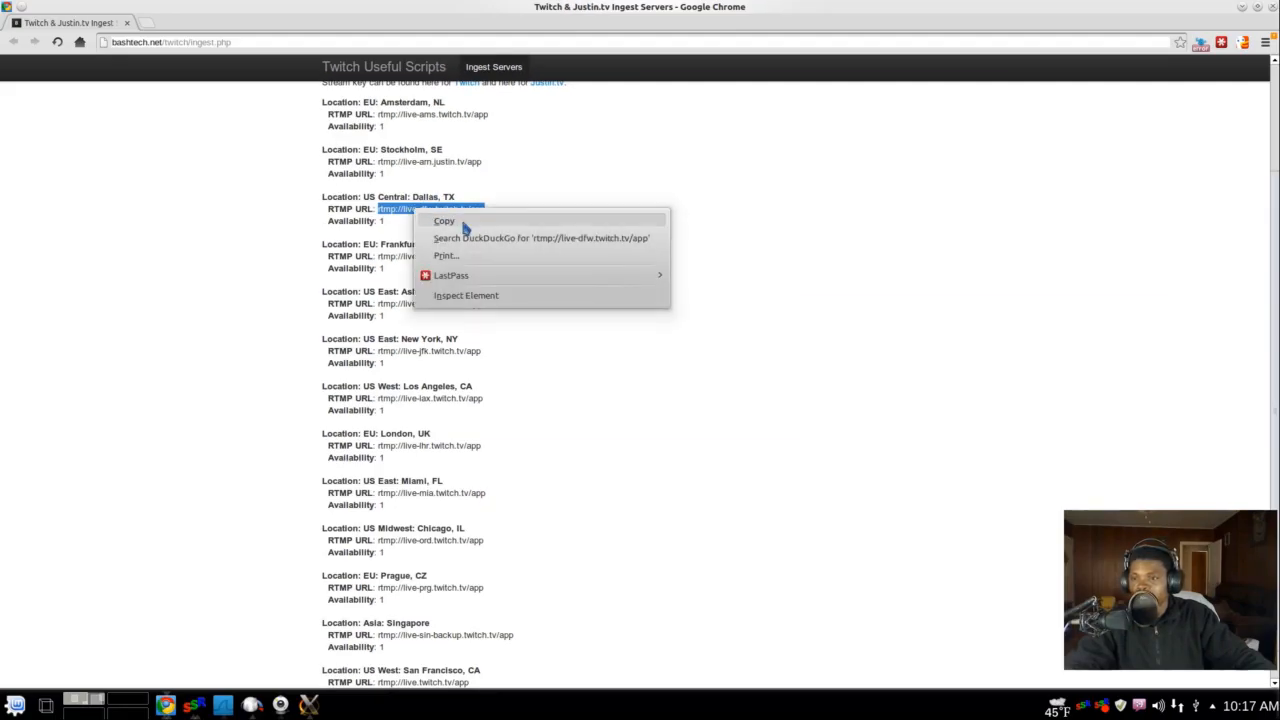
# - Copy the Dallas ingest URL and paste it into the Save as destination in place of the file path
pyautogui.click(444, 220)
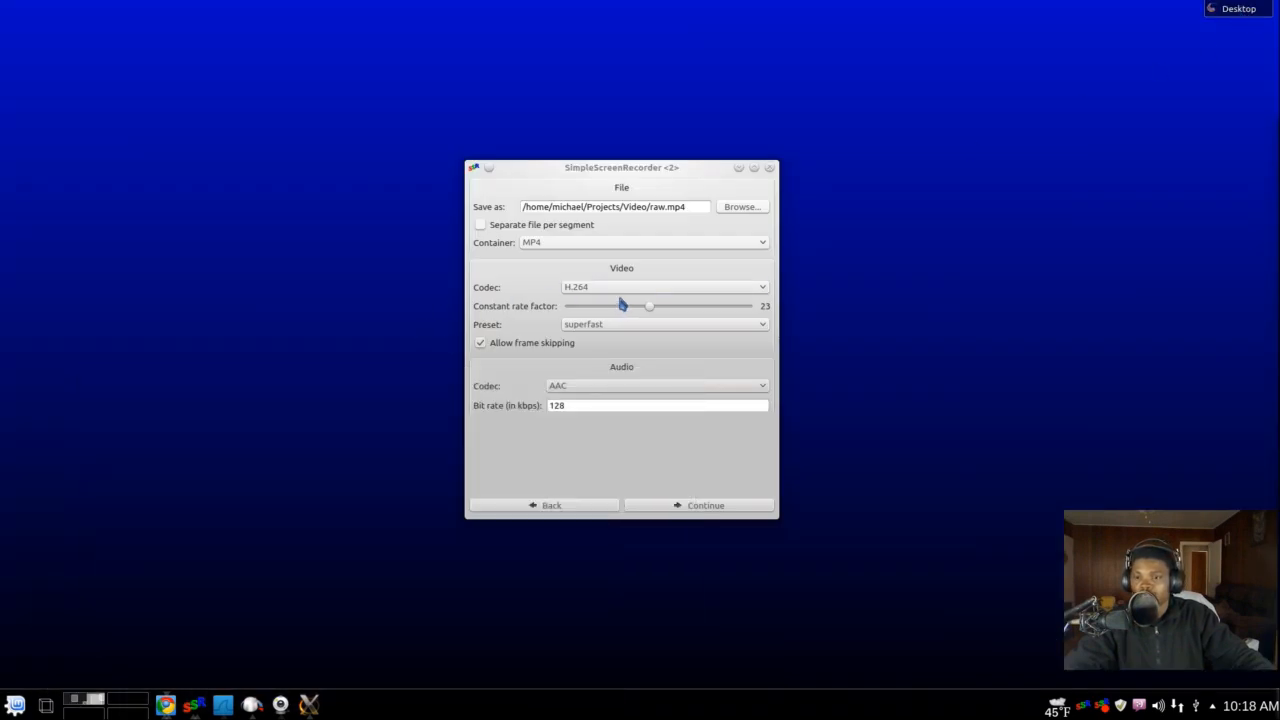
pyautogui.moveTo(1076, 274)
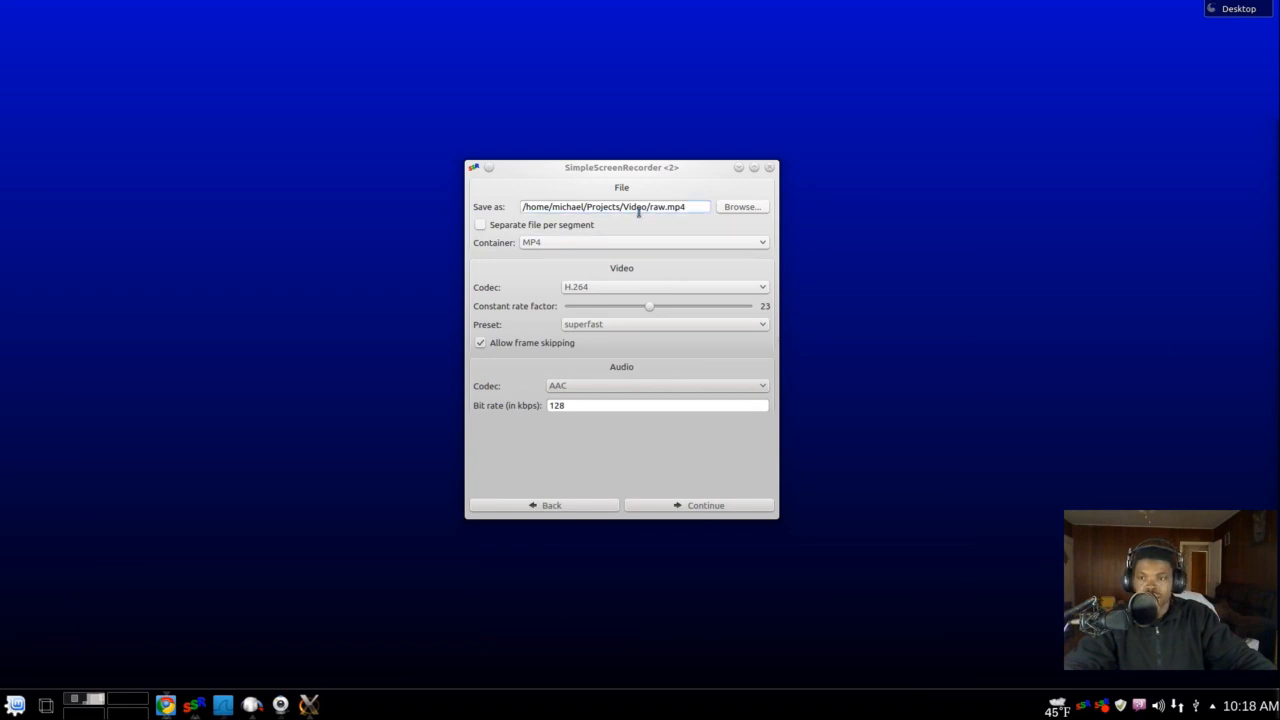
pyautogui.rightClick(616, 206)
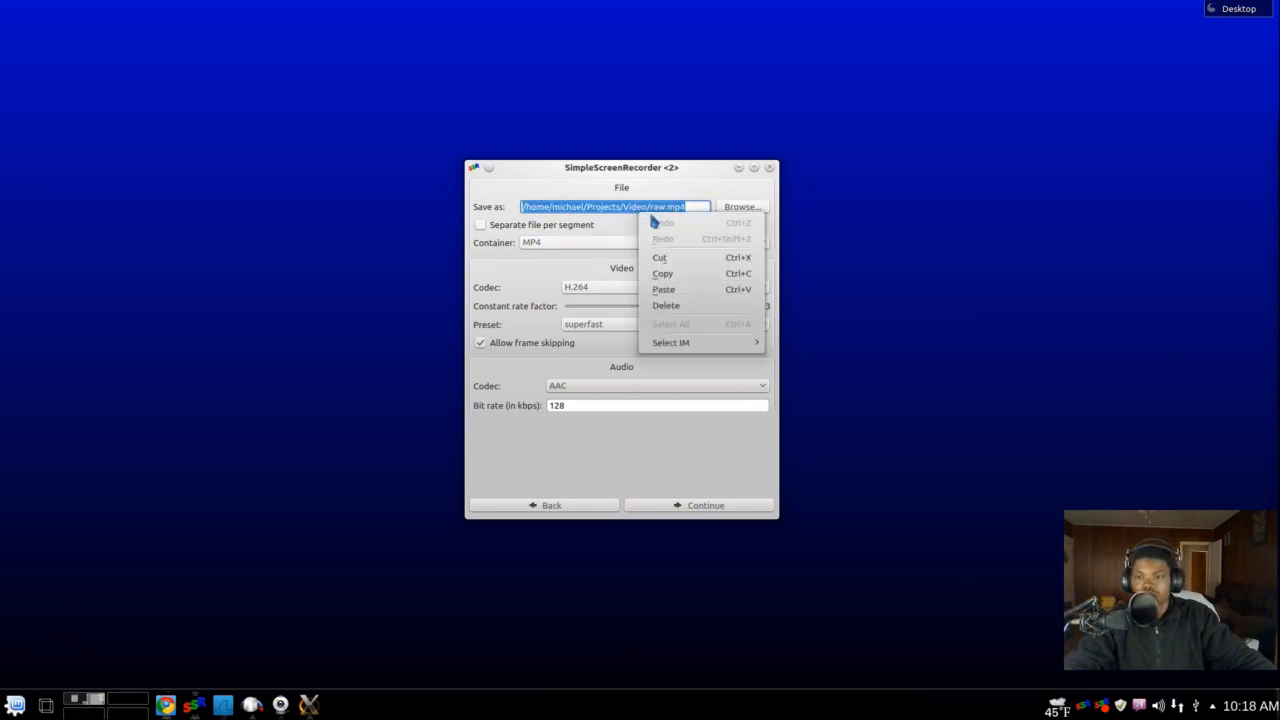
pyautogui.click(664, 288)
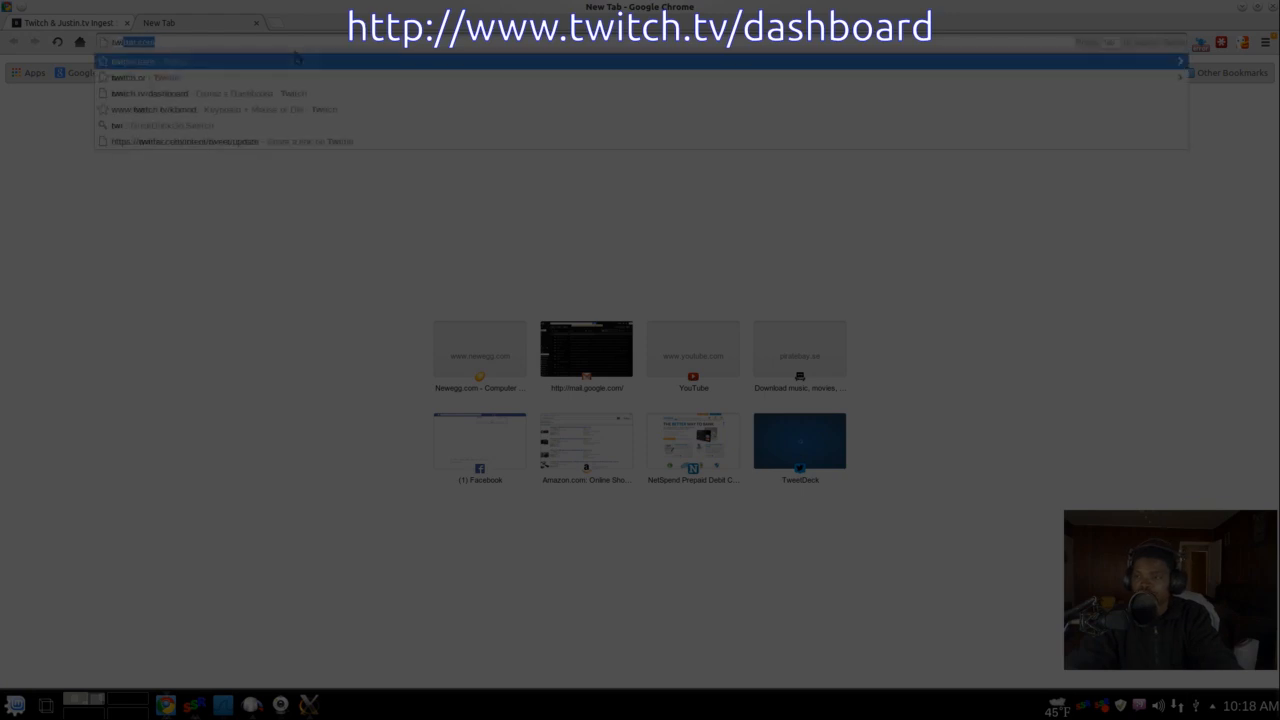
# - Go to twitch.tv/dashboard, log in and switch to the Stream Key page
pyautogui.write('twitch.tv/login?redirect_on_login=%2Fbroadcast%2Fdashboard')
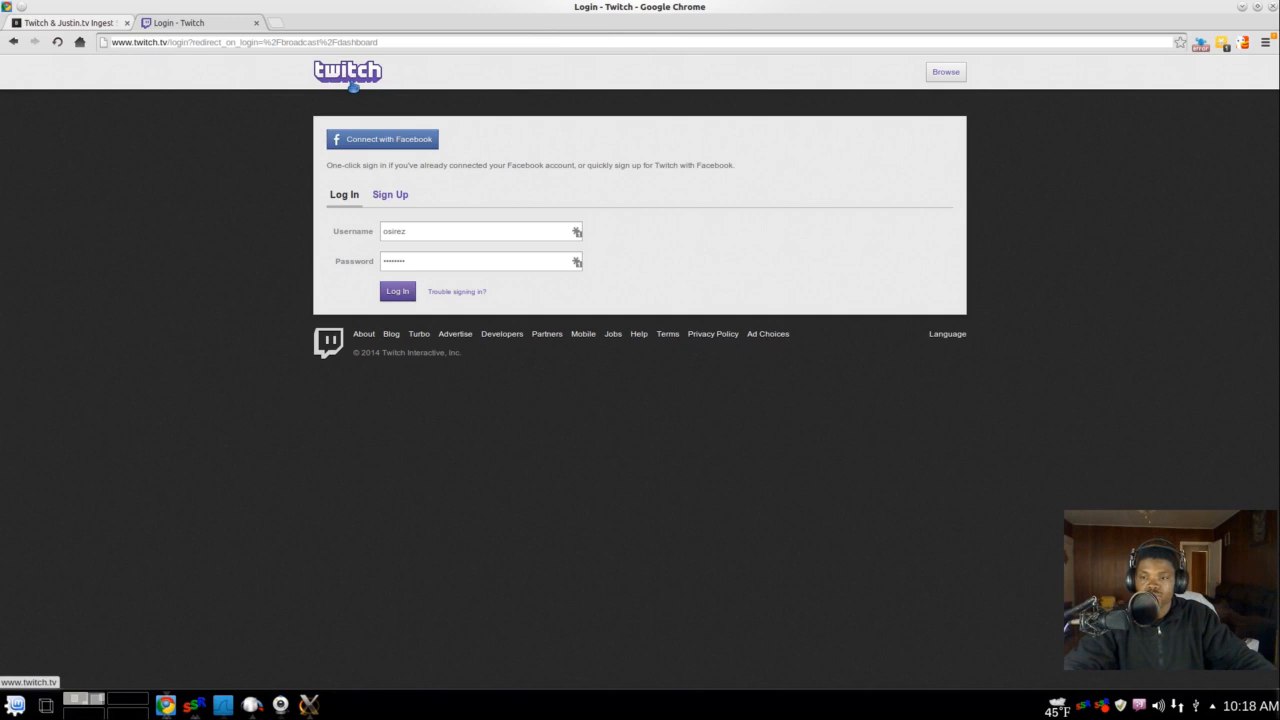
pyautogui.click(396, 292)
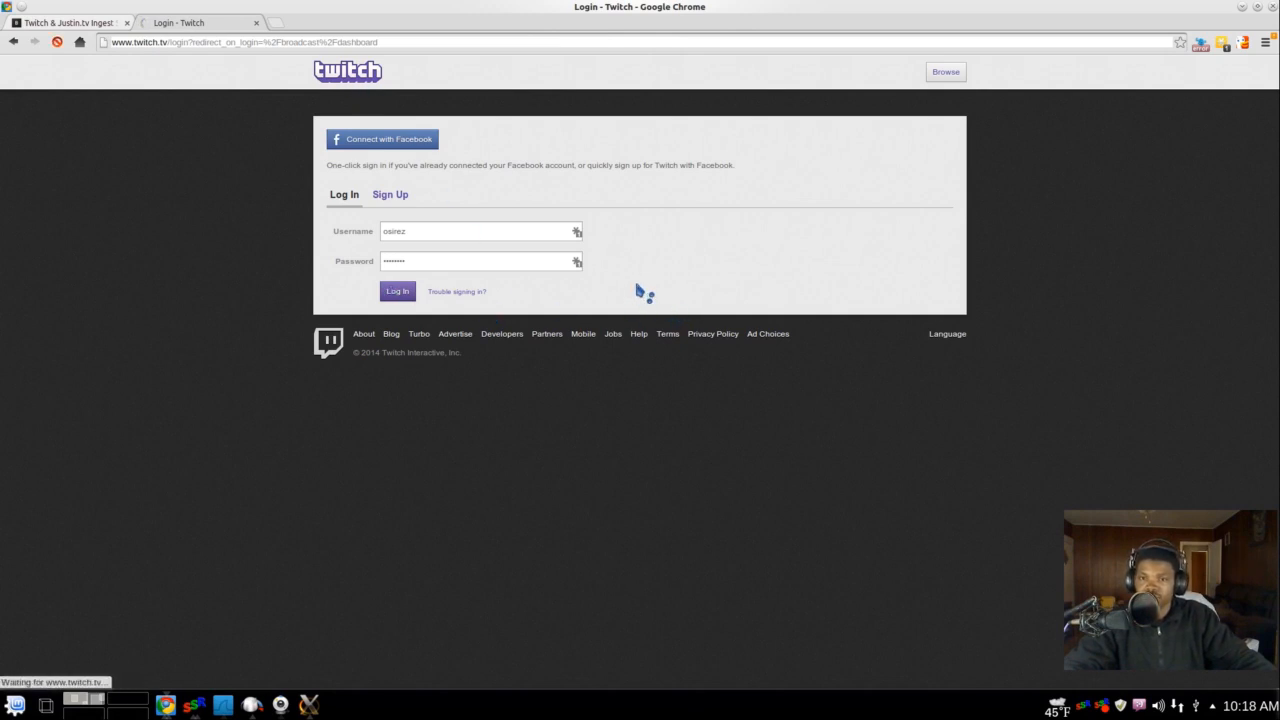
pyautogui.click(396, 292)
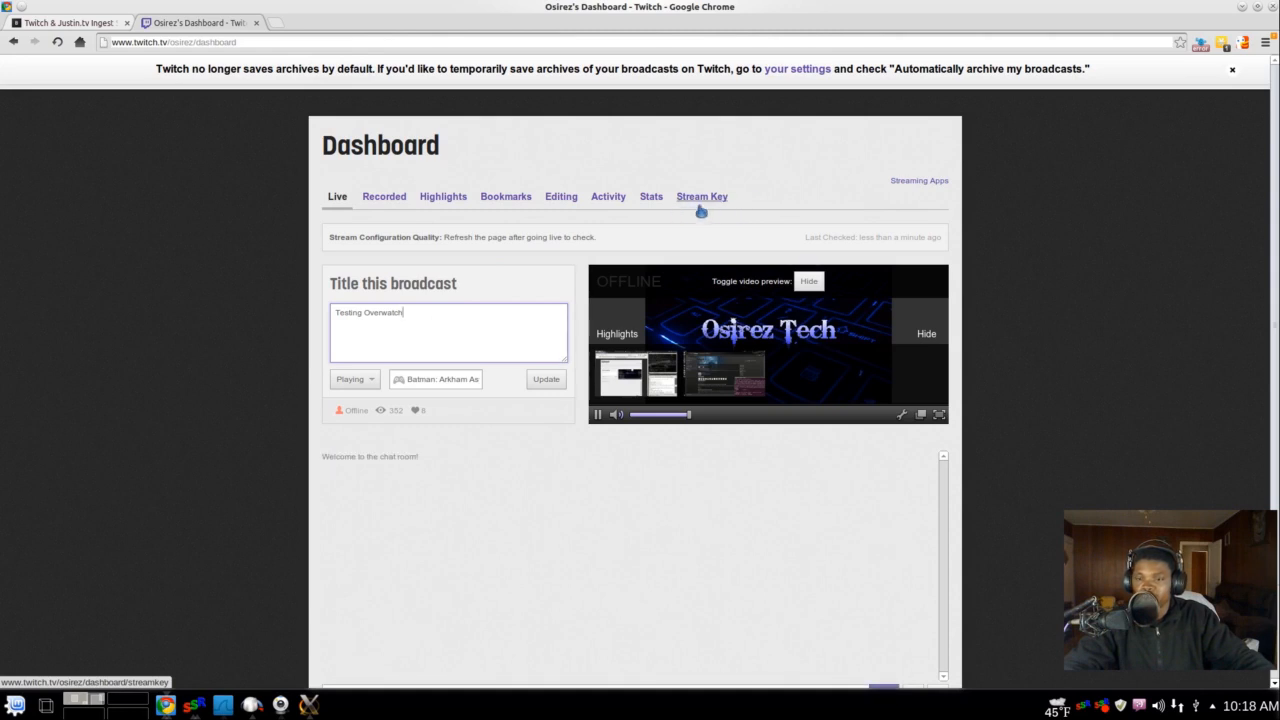
pyautogui.click(702, 196)
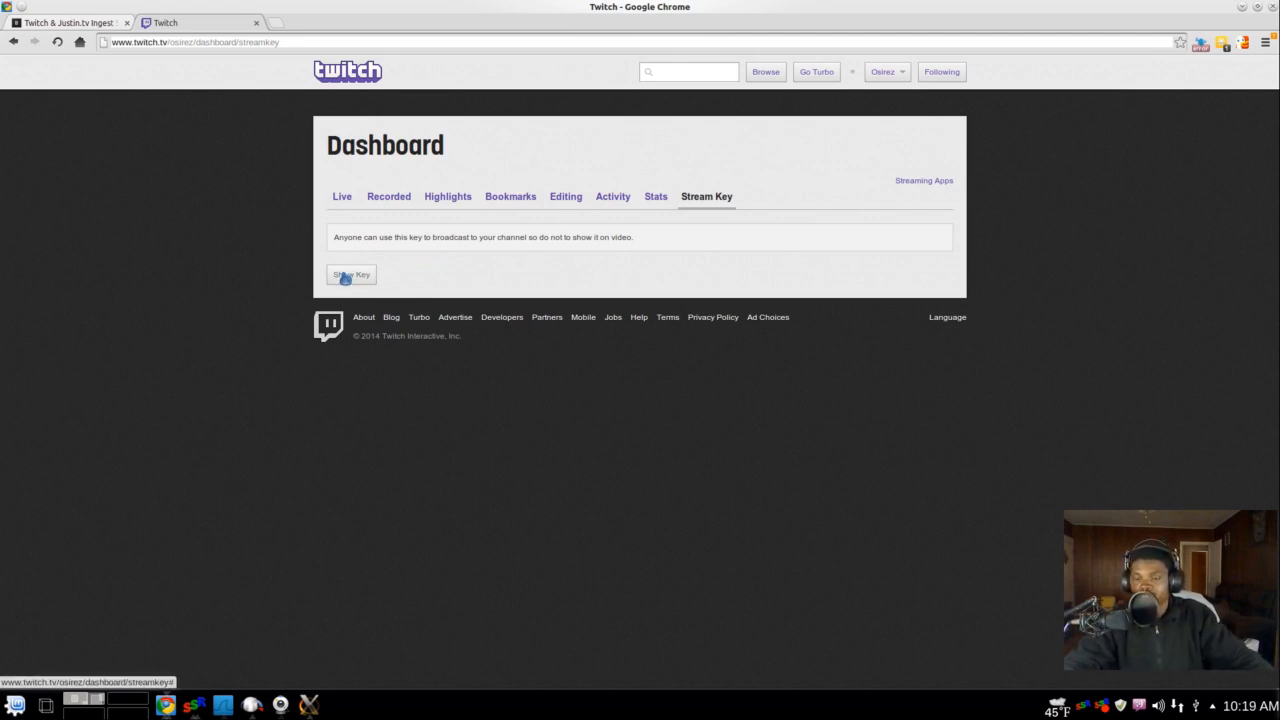
# - Reveal the channel's stream key with Show Key and select it for copying
pyautogui.click(350, 274)
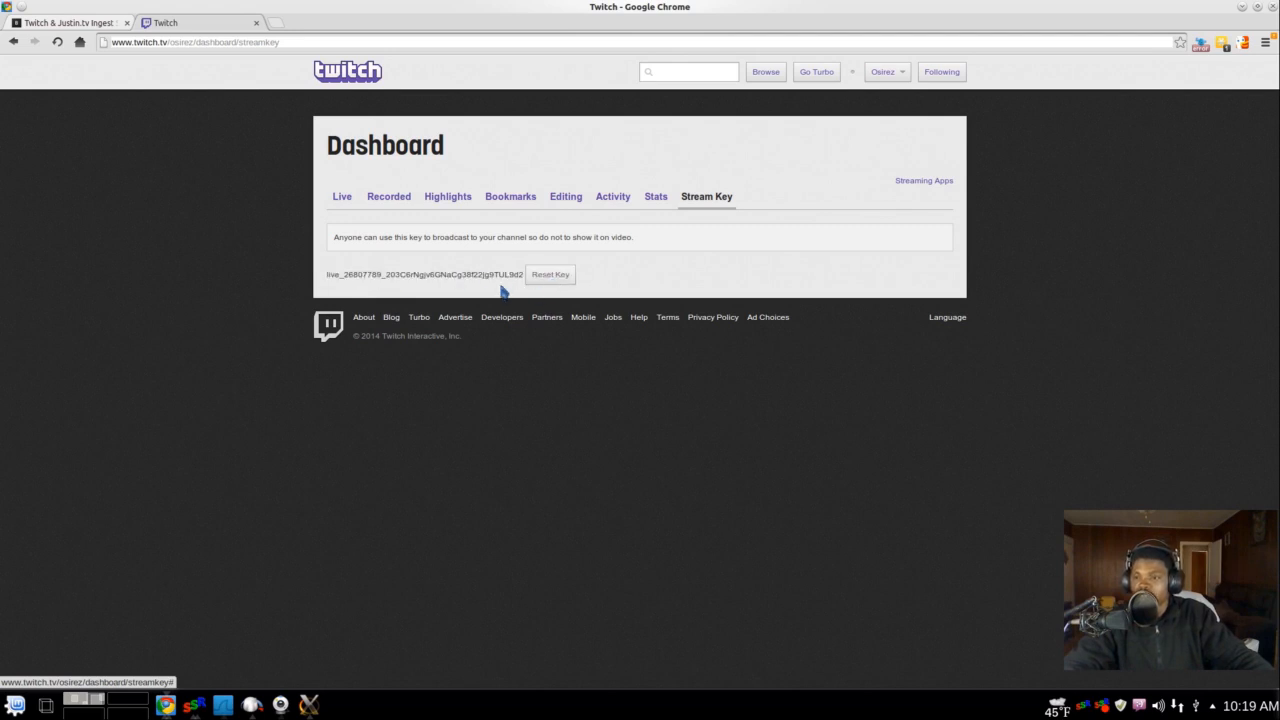
pyautogui.click(330, 274)
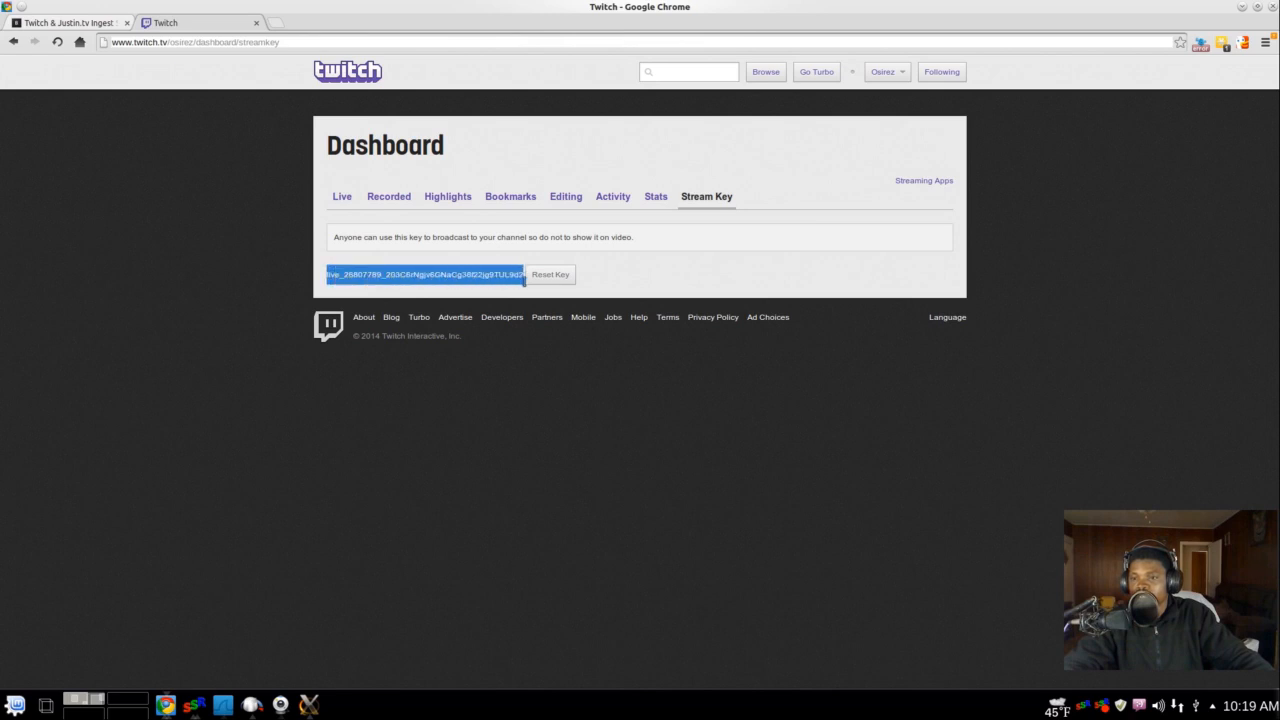
pyautogui.moveTo(570, 256)
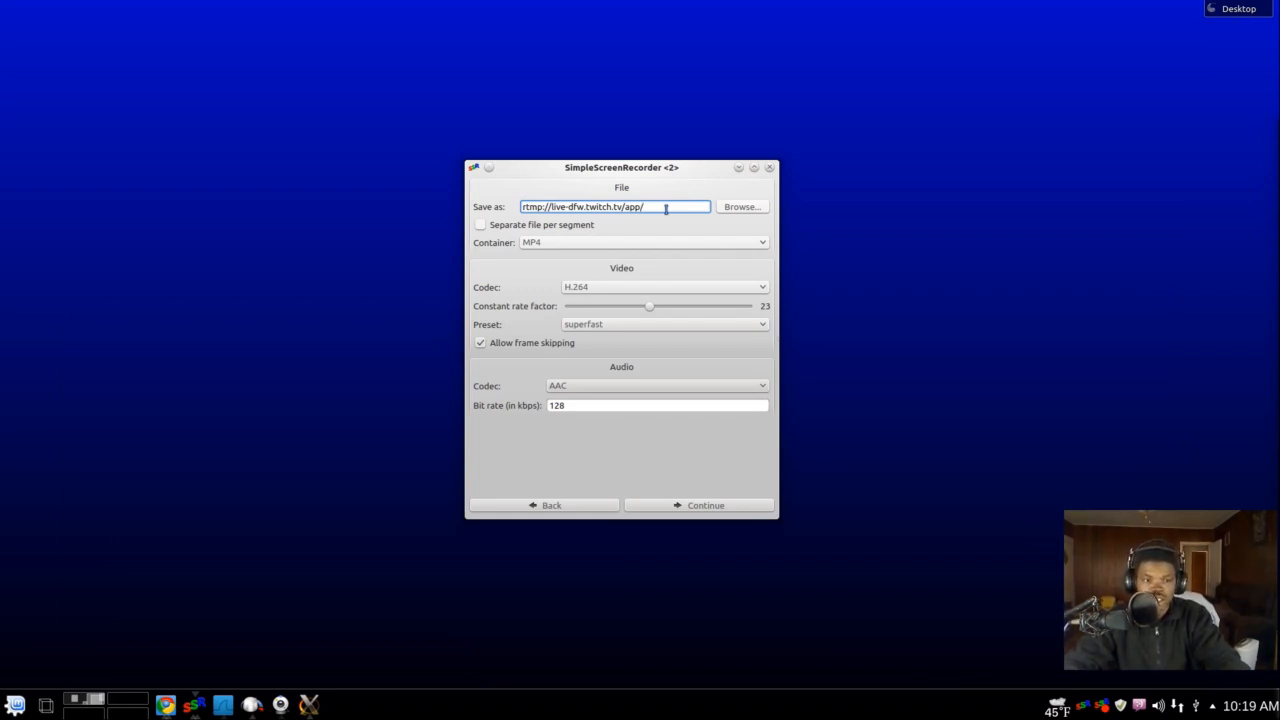
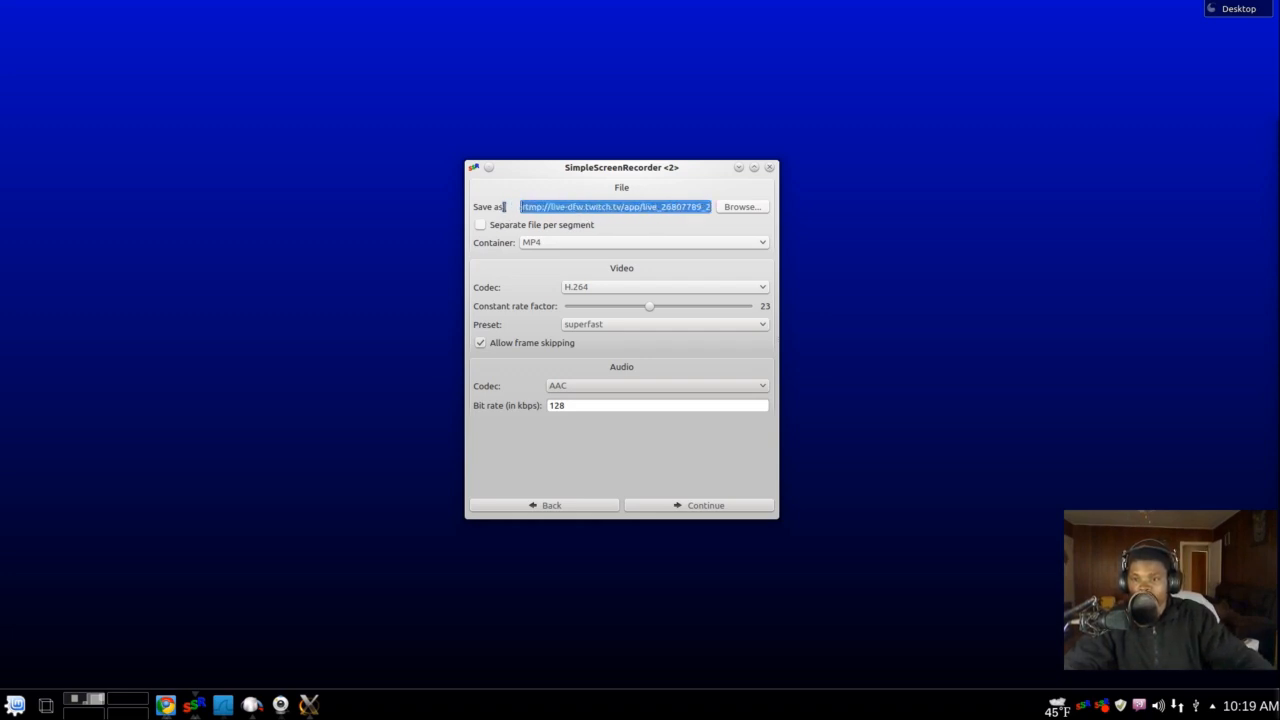
# - Append the stream key so Save as reads rtmp://live-dfw.twitch.tv/app/ followed by the live_ key
pyautogui.click(624, 206)
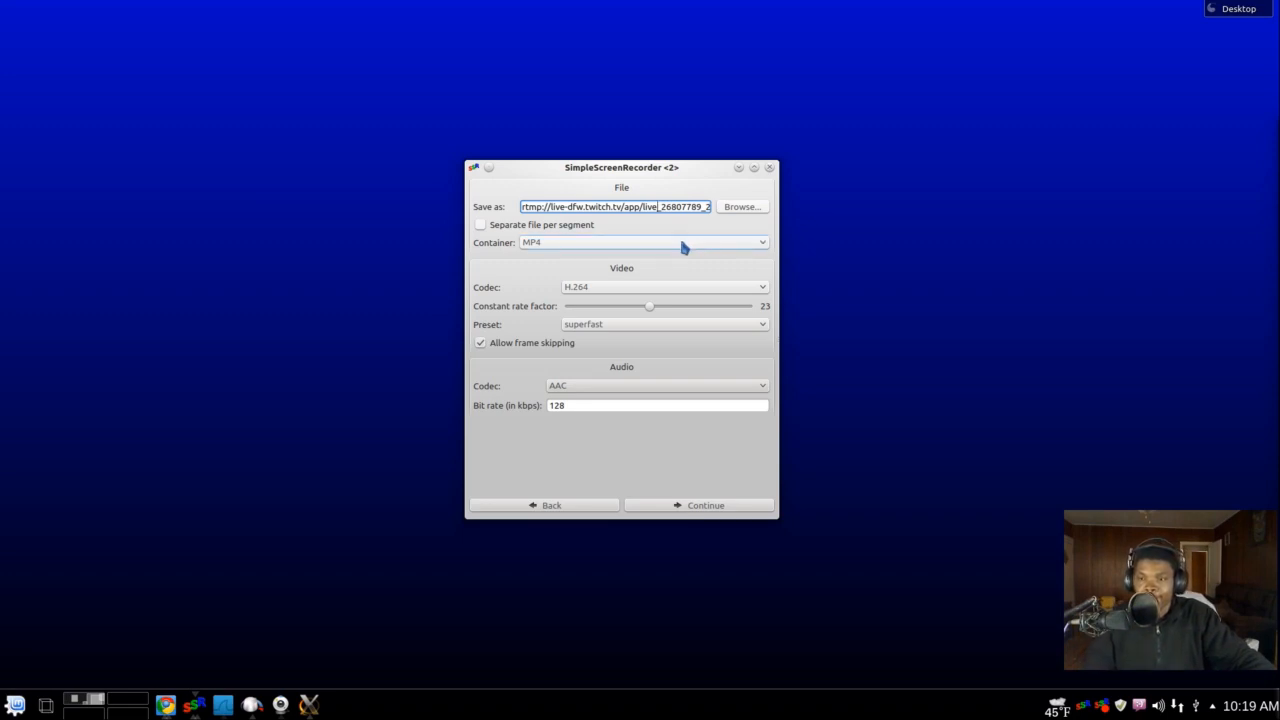
# - Review the Container dropdown, leaving MP4 for now before reopening the format choices
pyautogui.click(640, 242)
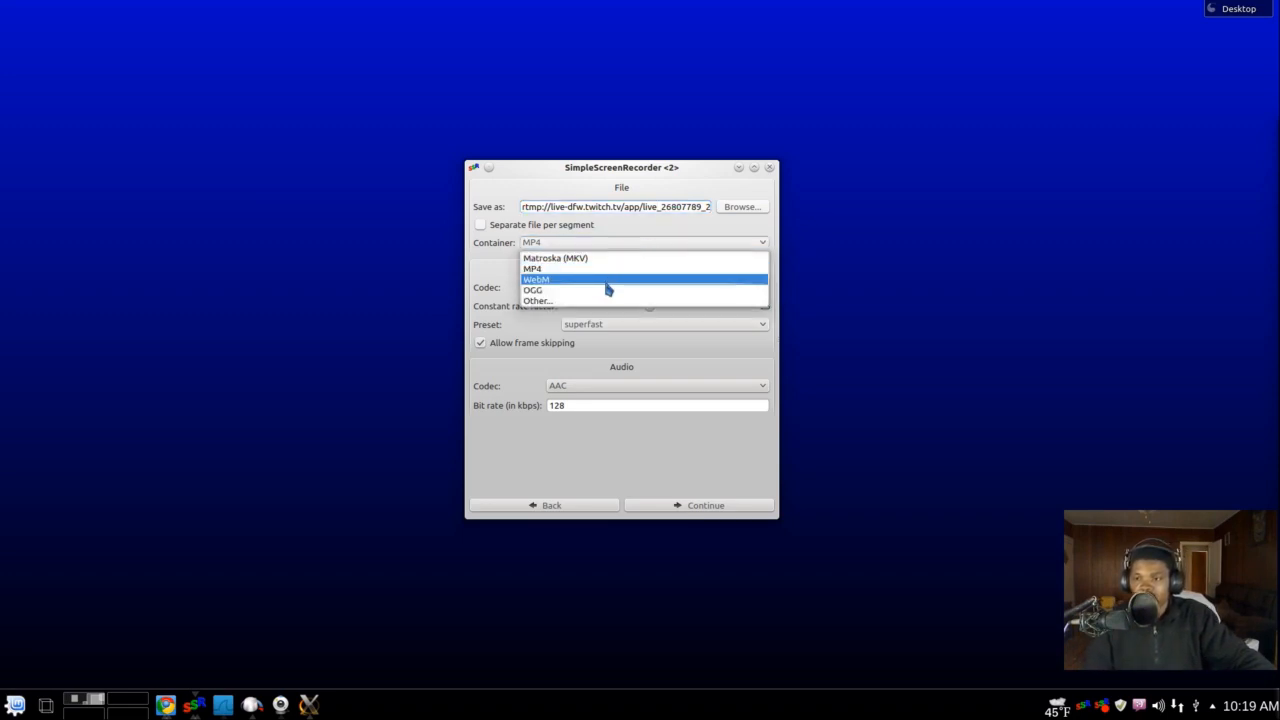
pyautogui.click(532, 268)
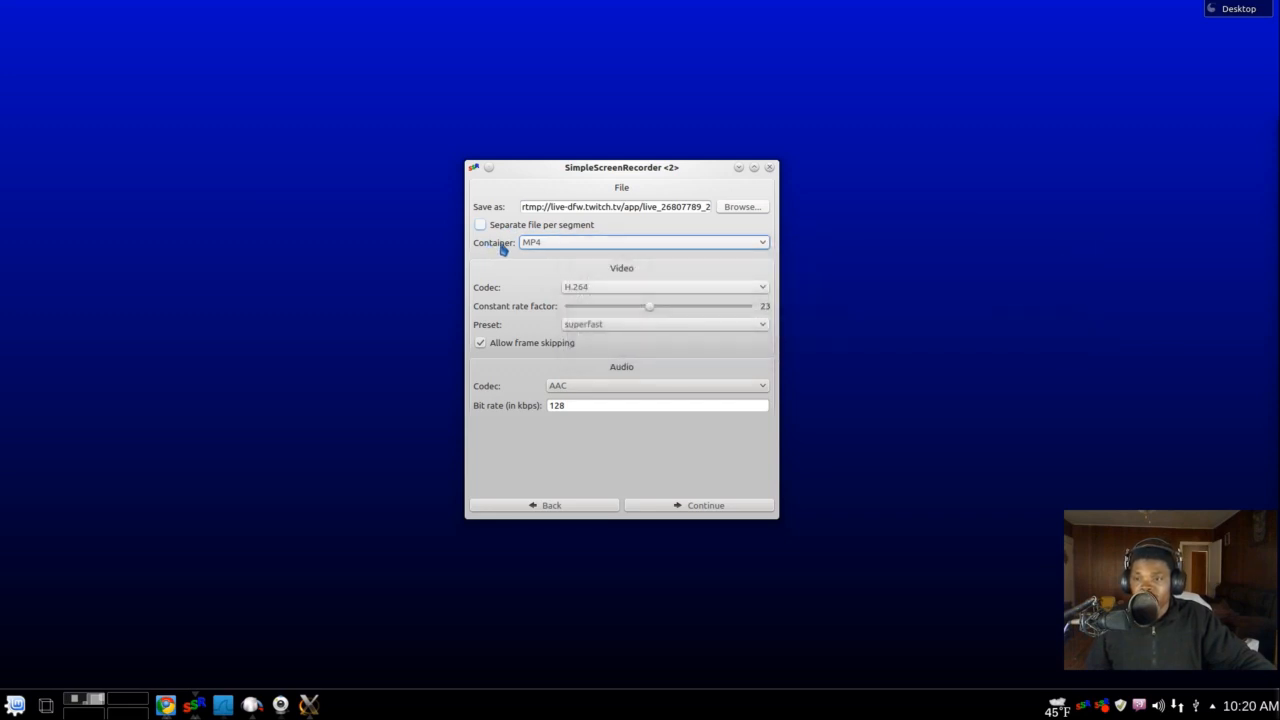
pyautogui.click(656, 242)
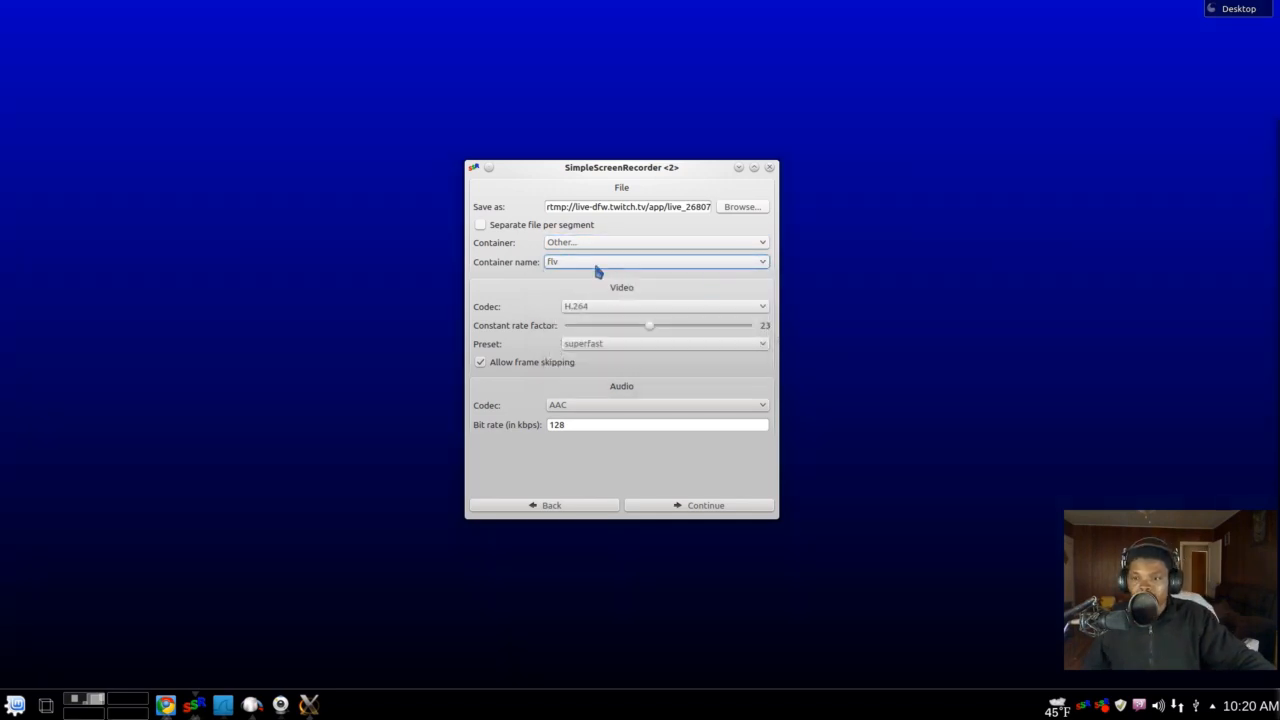
# - Set Video Codec to Other and choose libx264 from the codec name list
pyautogui.click(660, 306)
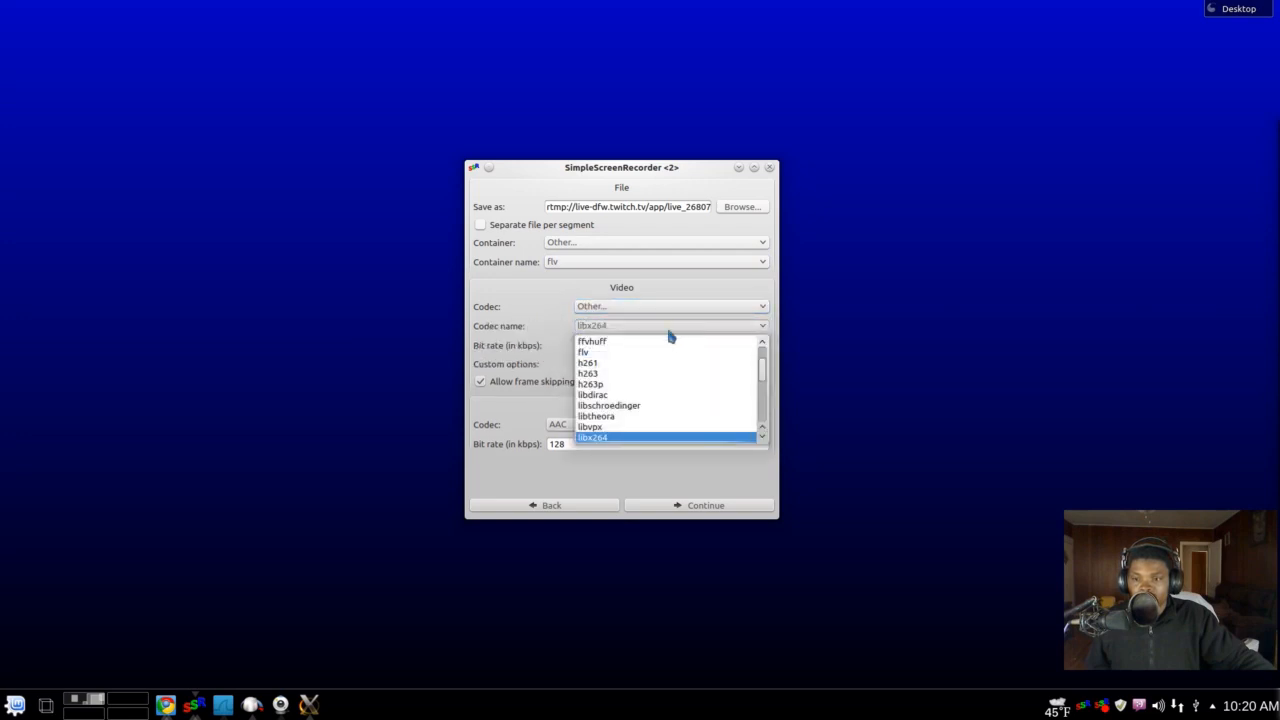
pyautogui.click(592, 436)
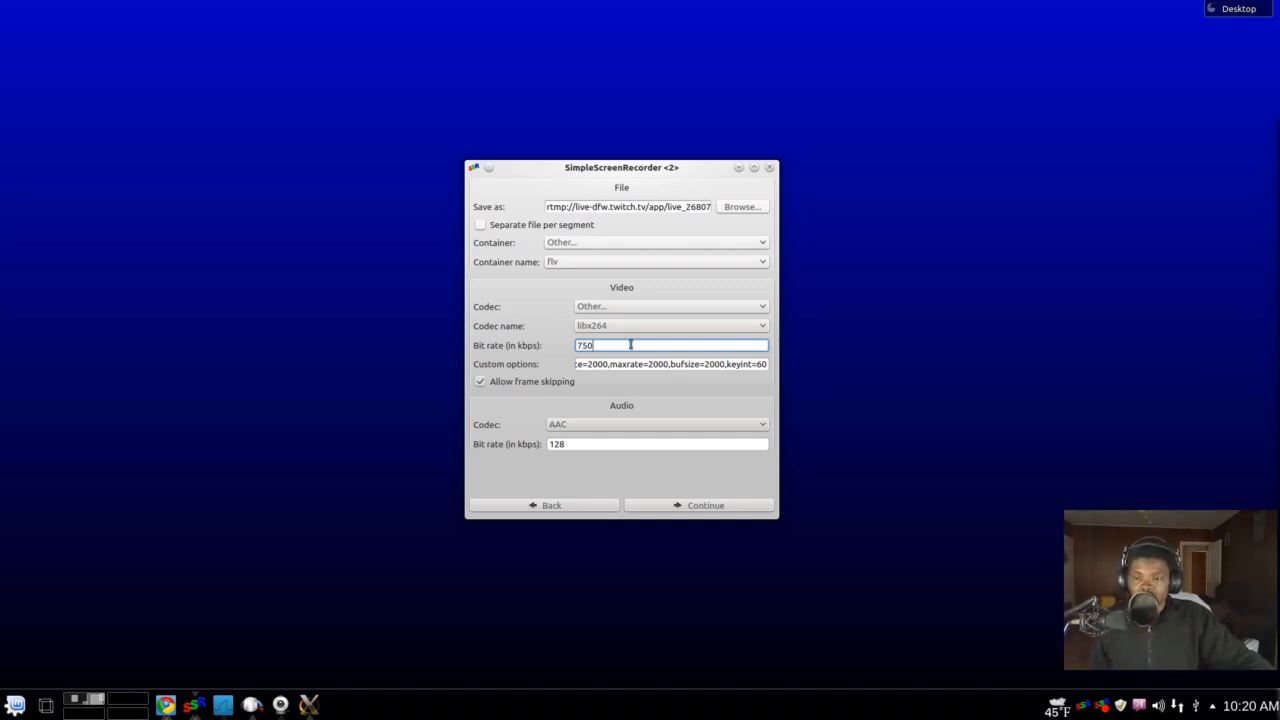
# - Set video bit rate to 750 kbps with x264 options preset=fast, tune=zerolatency, 2000 limits, keyint=60, then move to the audio bit rate
pyautogui.doubleClick(584, 344)
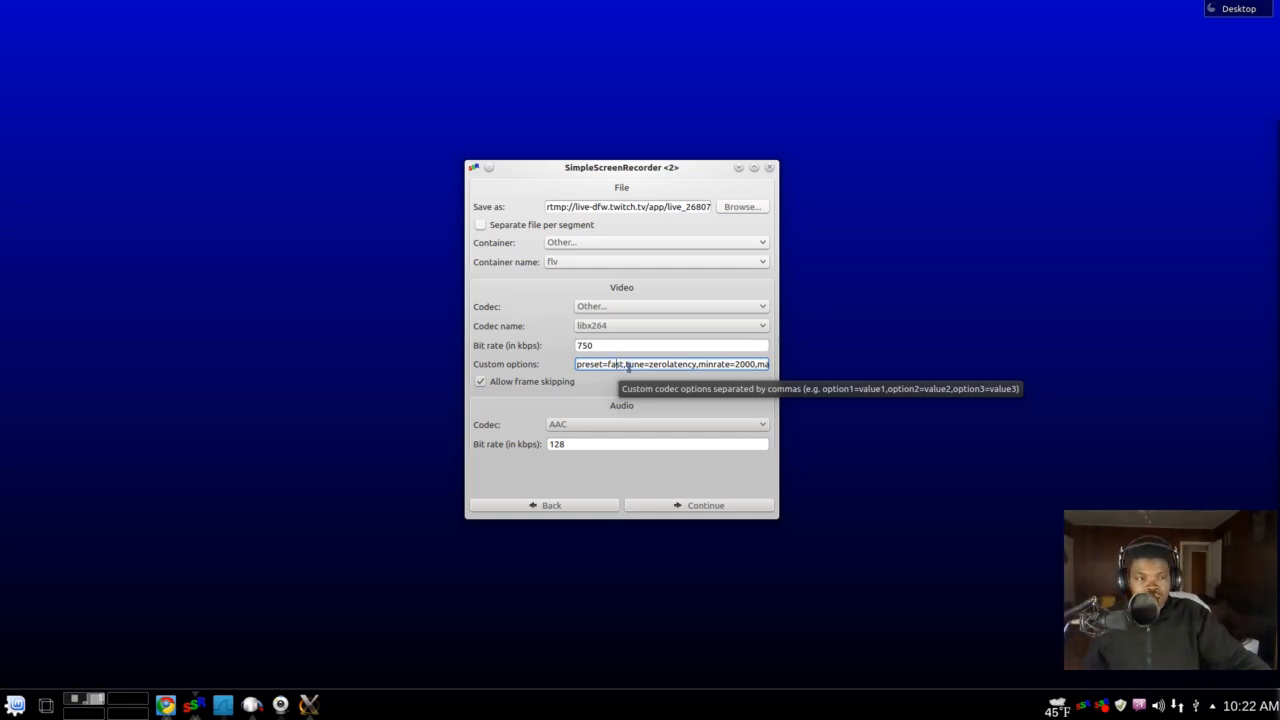
pyautogui.moveTo(764, 392)
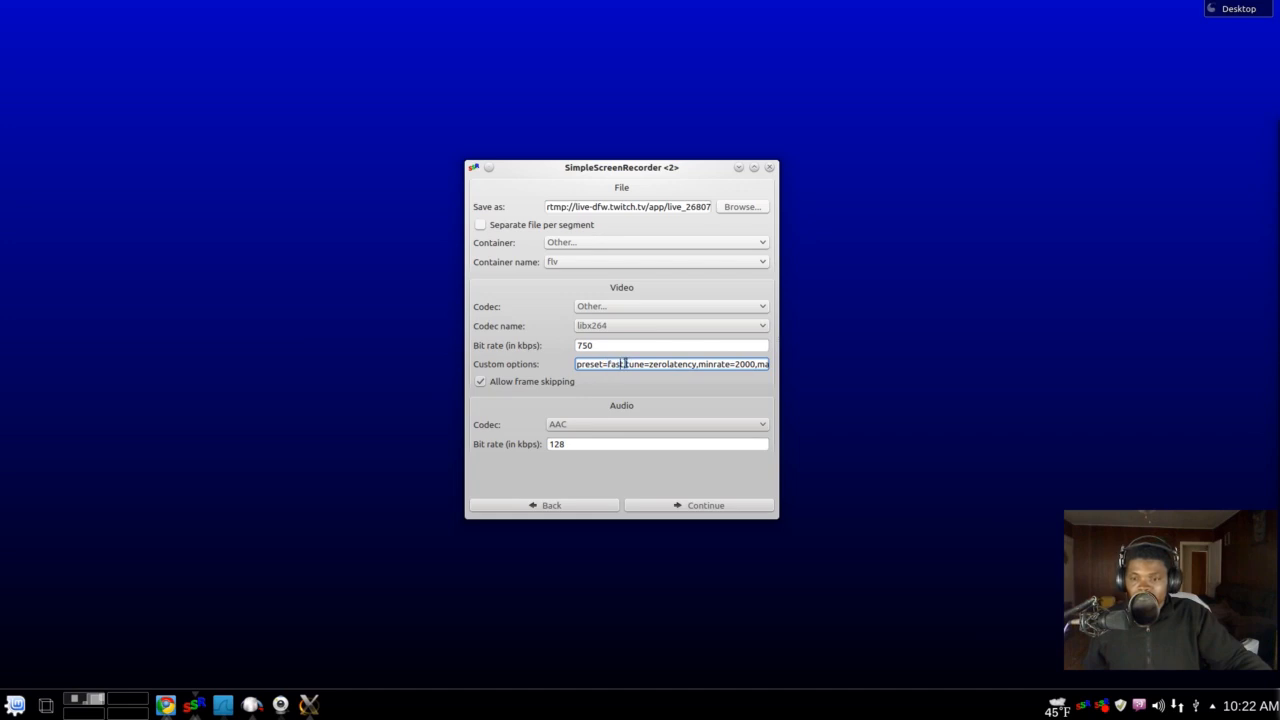
pyautogui.doubleClick(686, 364)
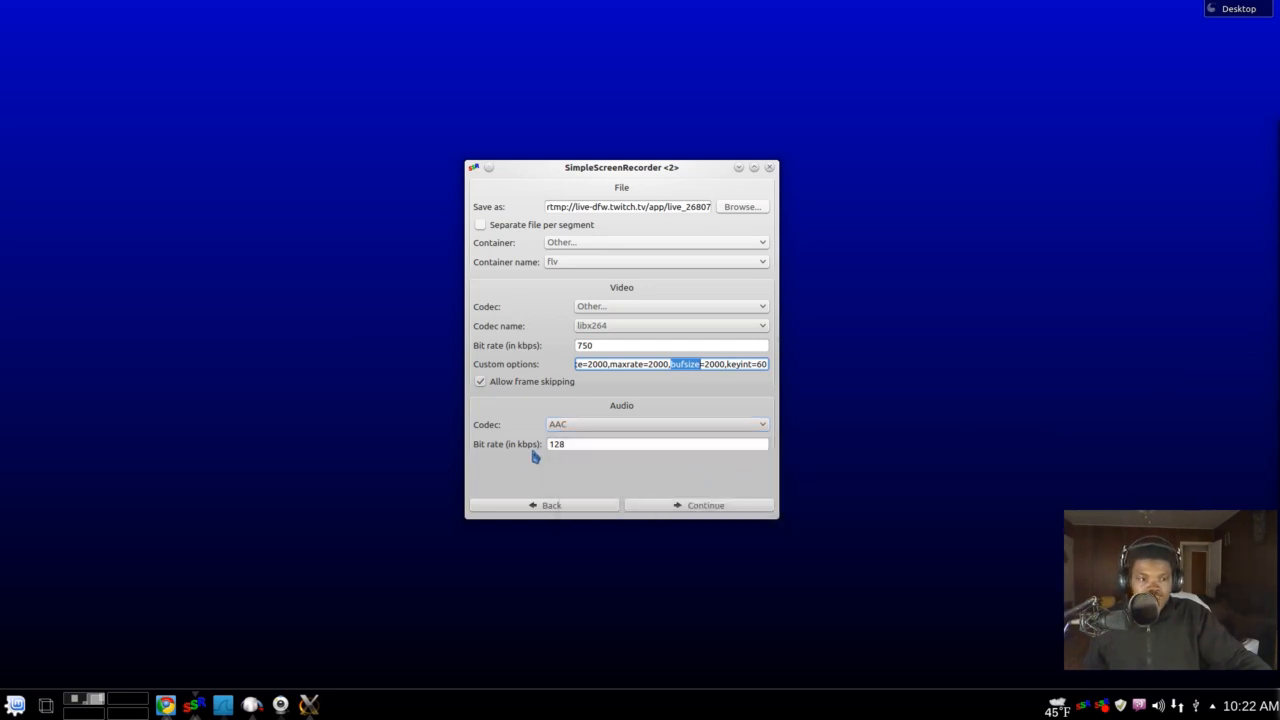
pyautogui.click(656, 444)
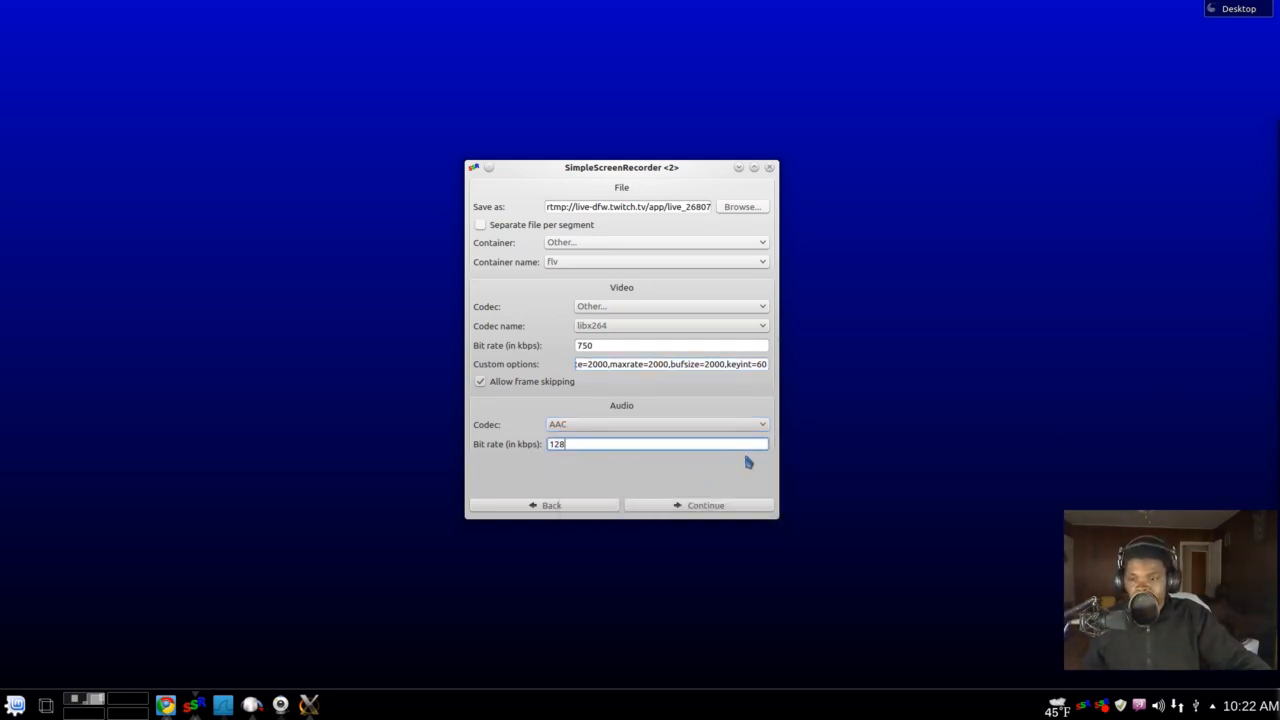
pyautogui.moveTo(730, 318)
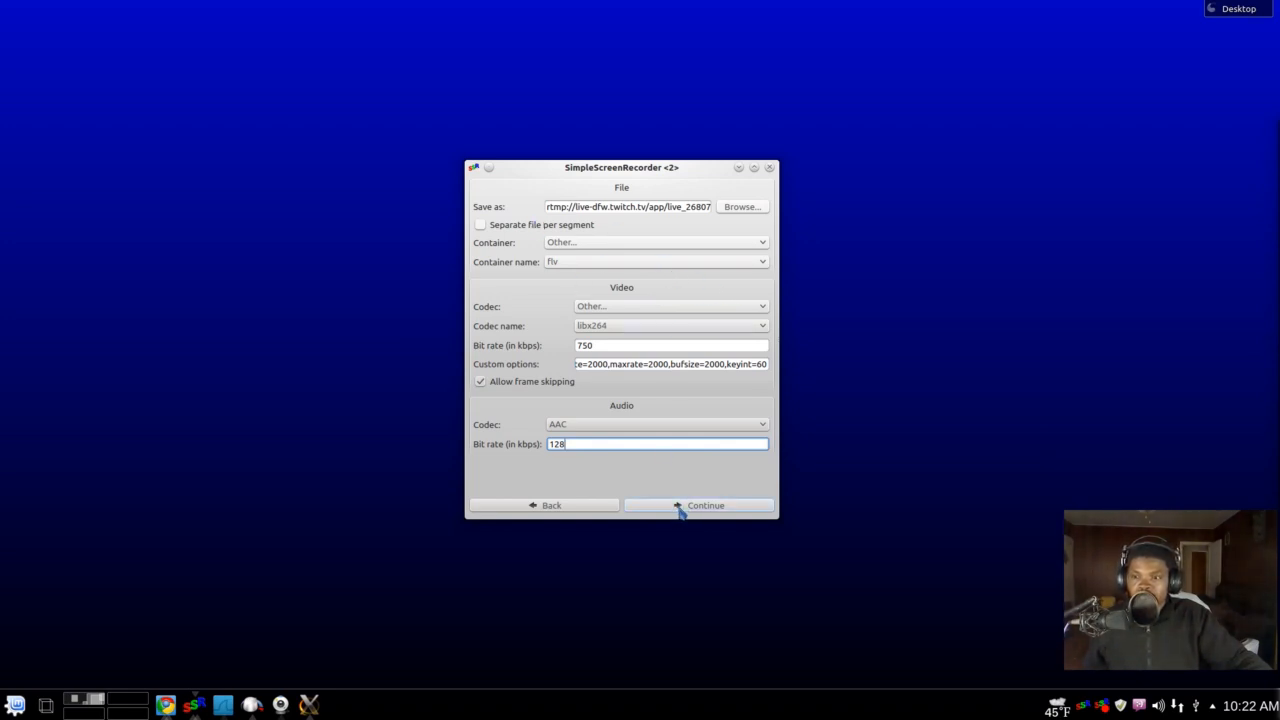
# - Accept the output settings, stream the desktop to Twitch for about 27 seconds, then pause
pyautogui.click(704, 504)
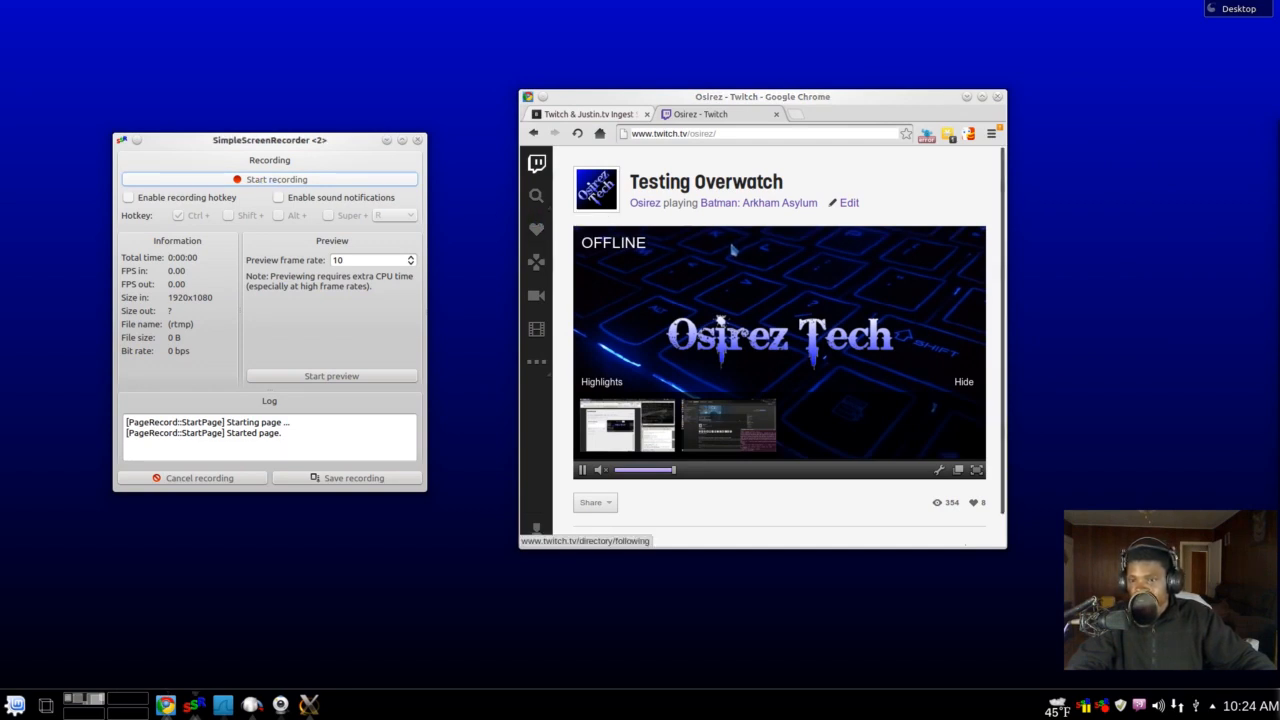
pyautogui.click(276, 180)
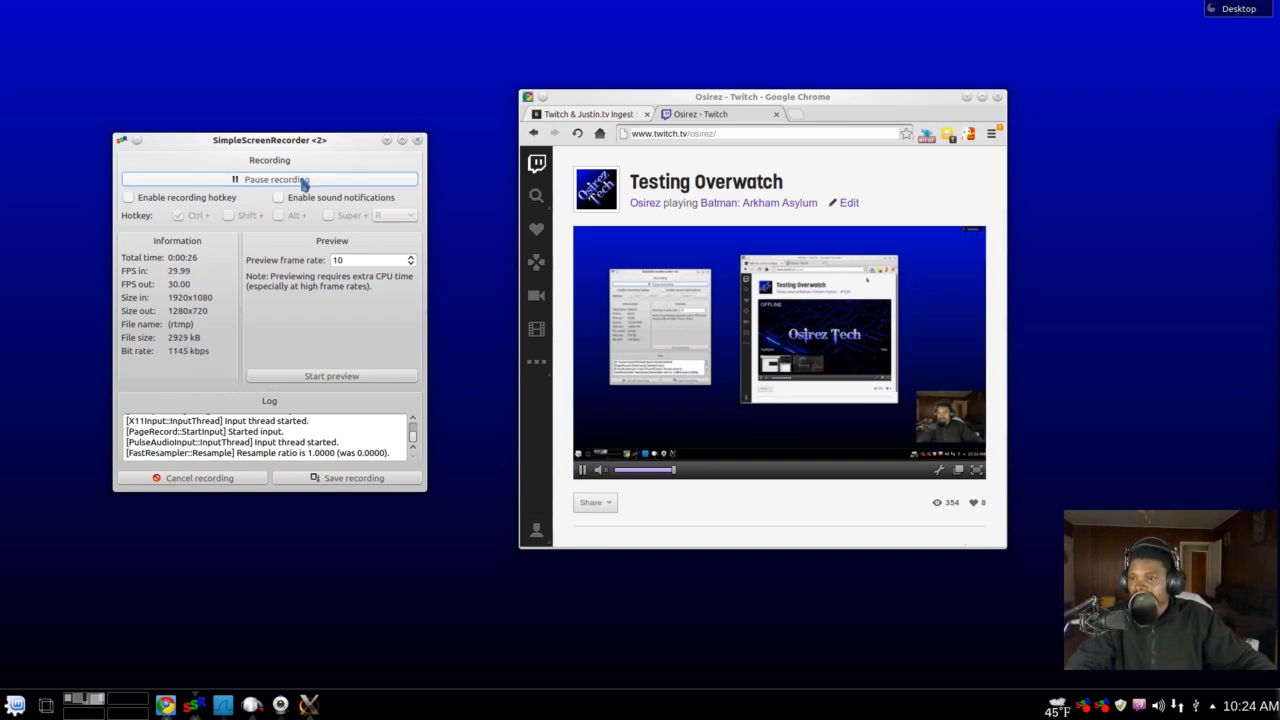
pyautogui.click(268, 180)
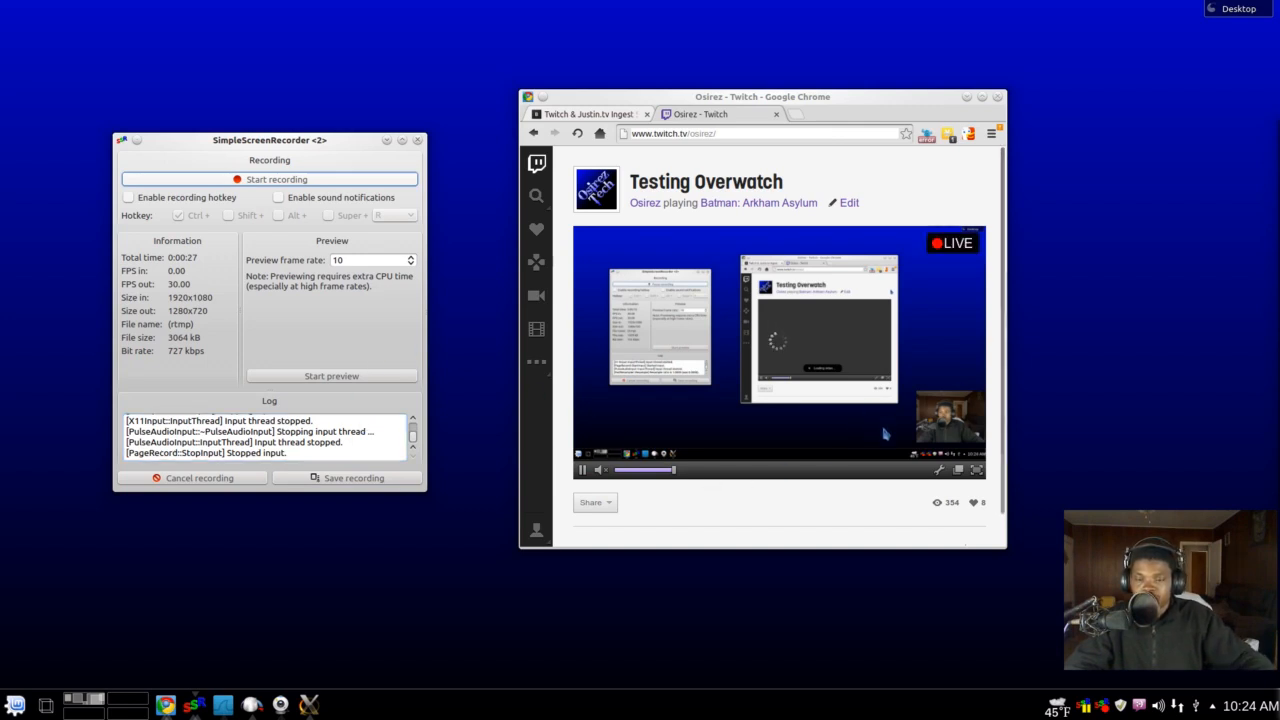
pyautogui.moveTo(816, 442)
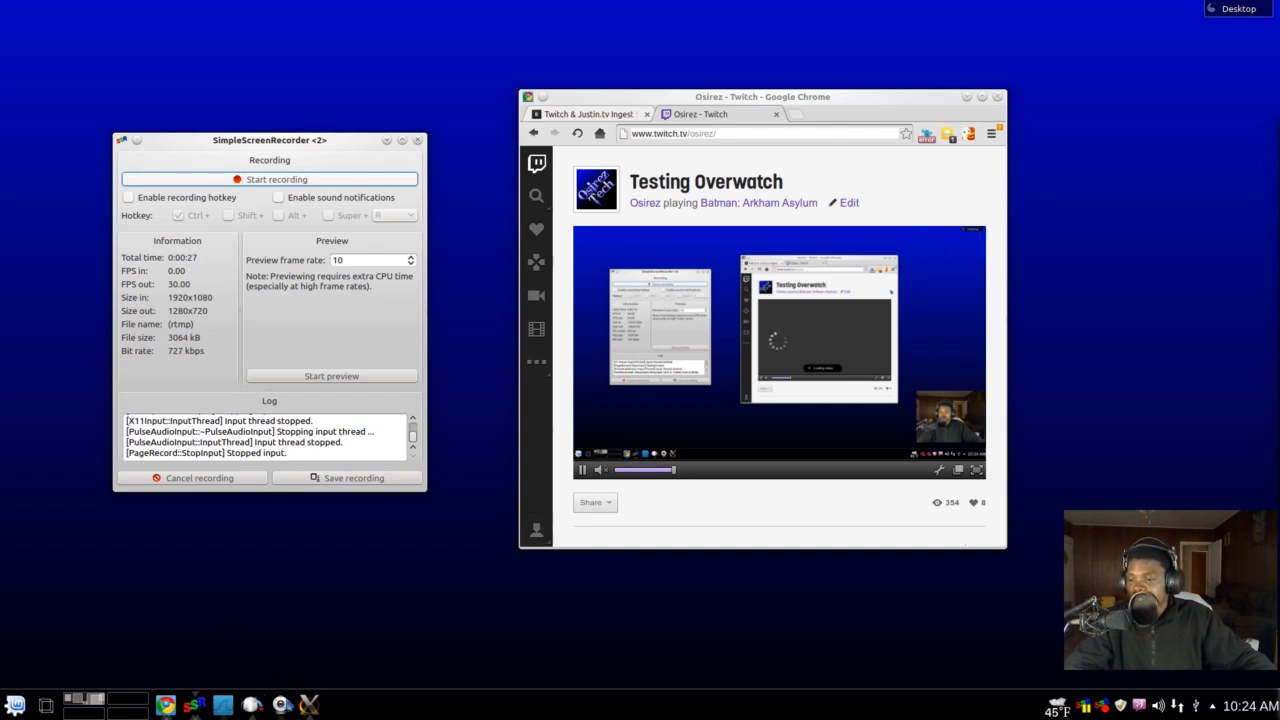
pyautogui.moveTo(484, 656)
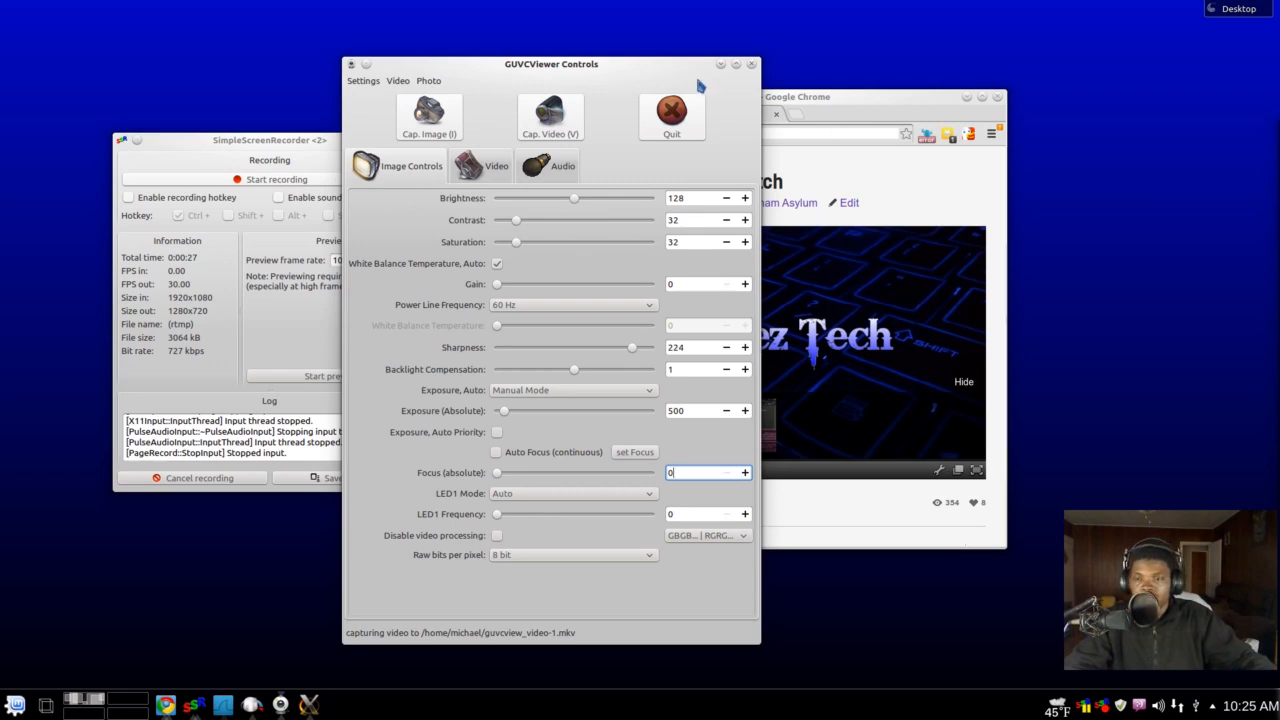
# - Dismiss the GUVCViewer Controls window while the Twitch channel page reports OFFLINE
pyautogui.click(672, 110)
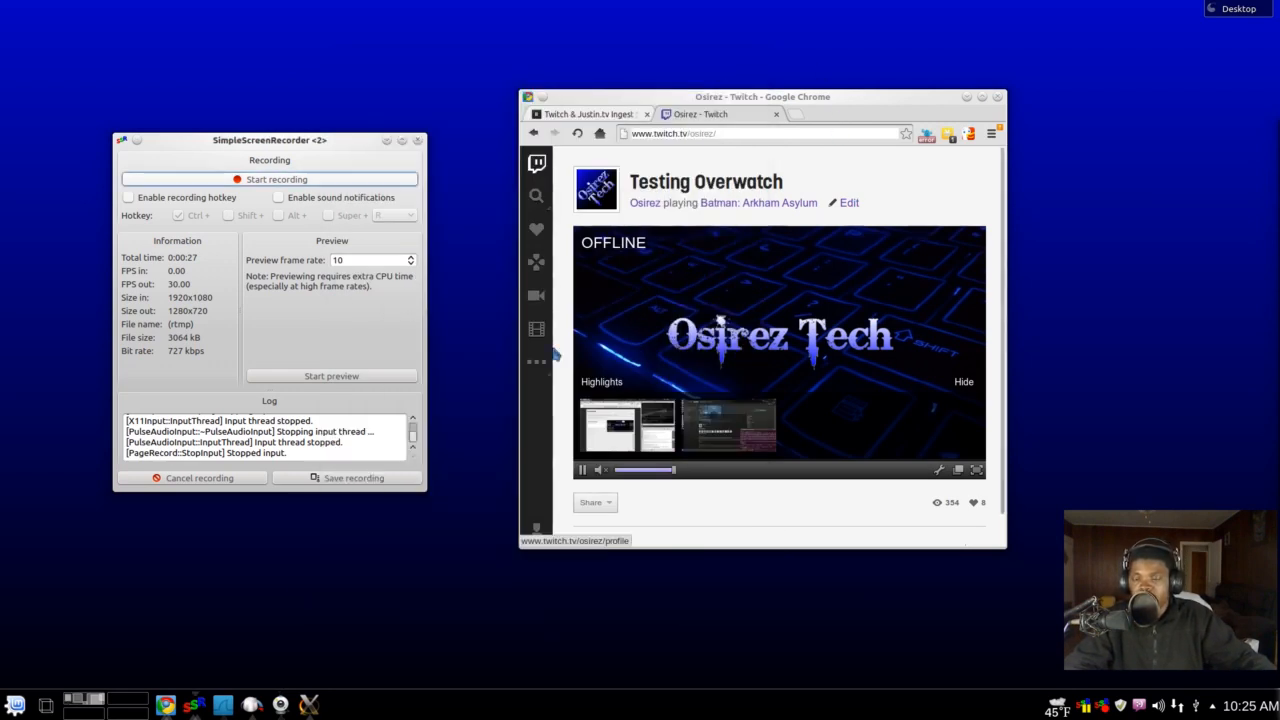
pyautogui.moveTo(1046, 554)
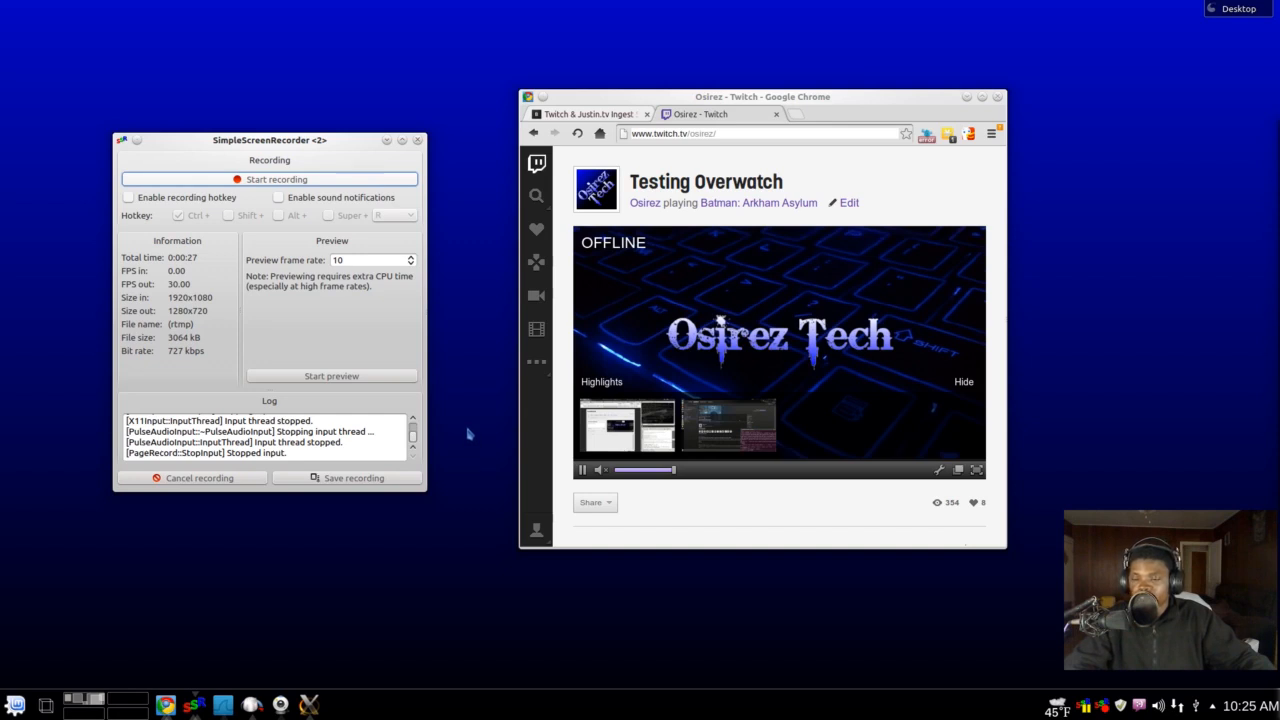
pyautogui.moveTo(468, 428)
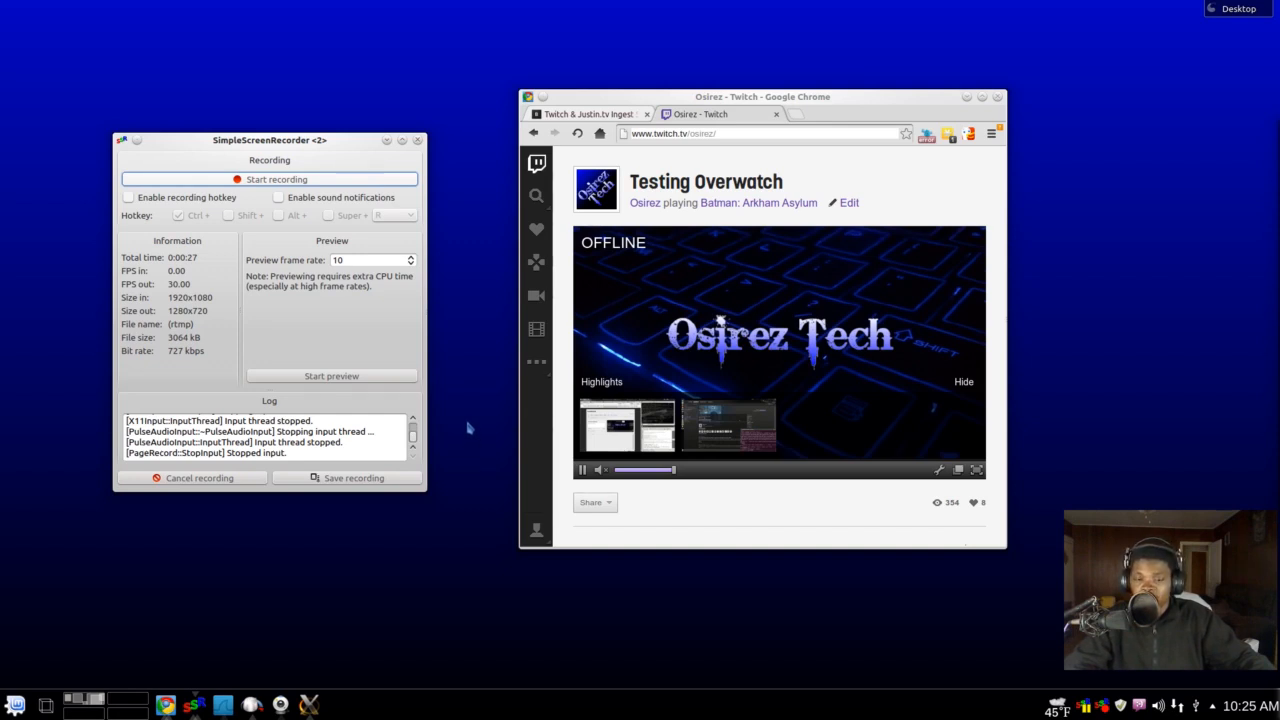
pyautogui.moveTo(818, 80)
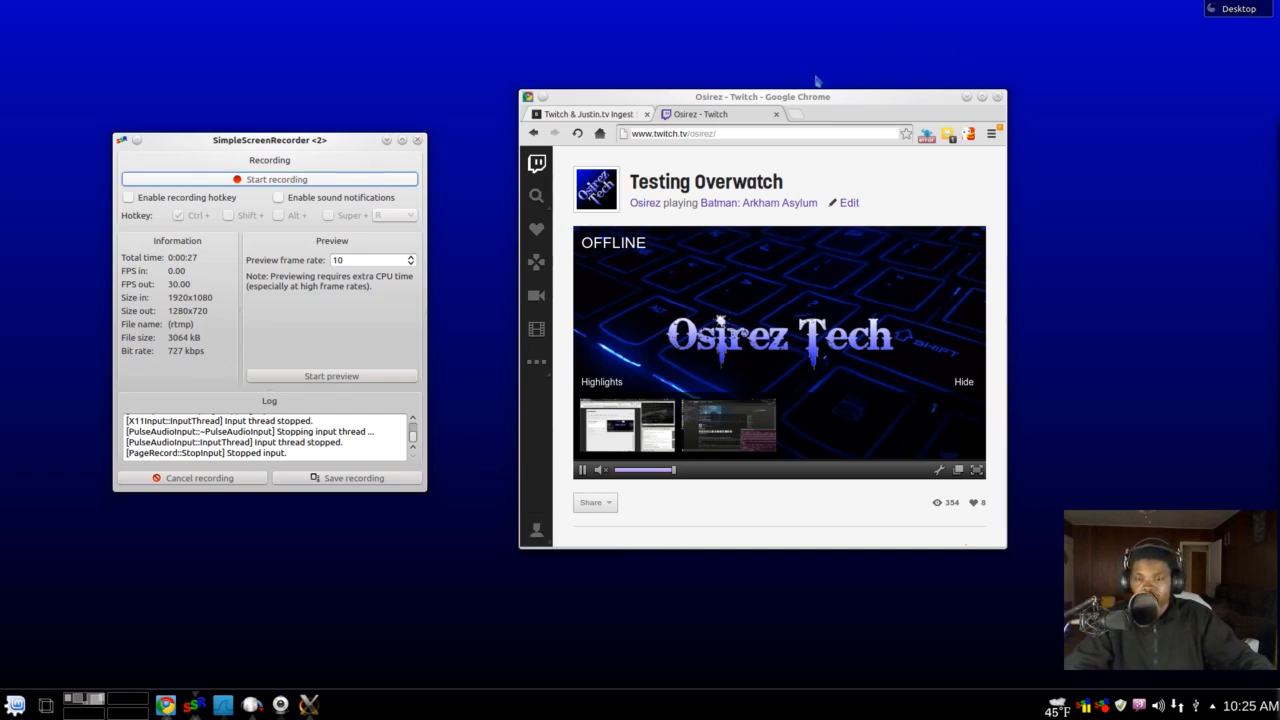
pyautogui.moveTo(1108, 492)
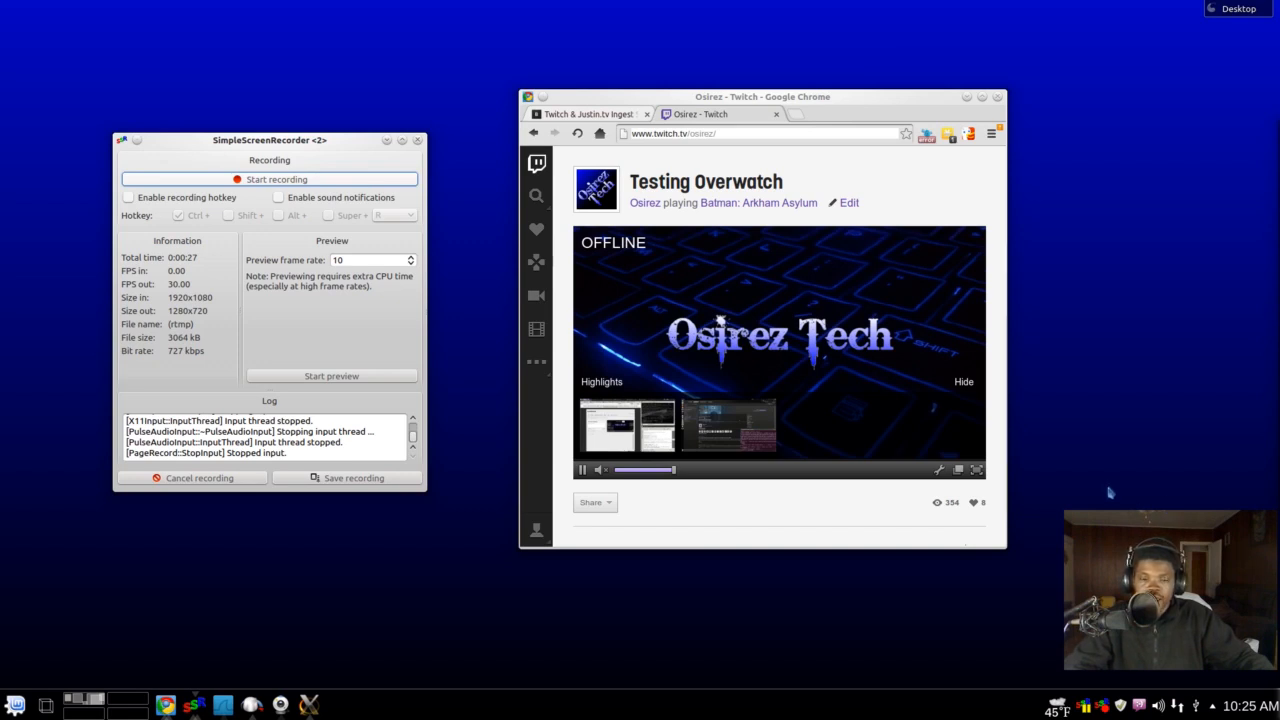